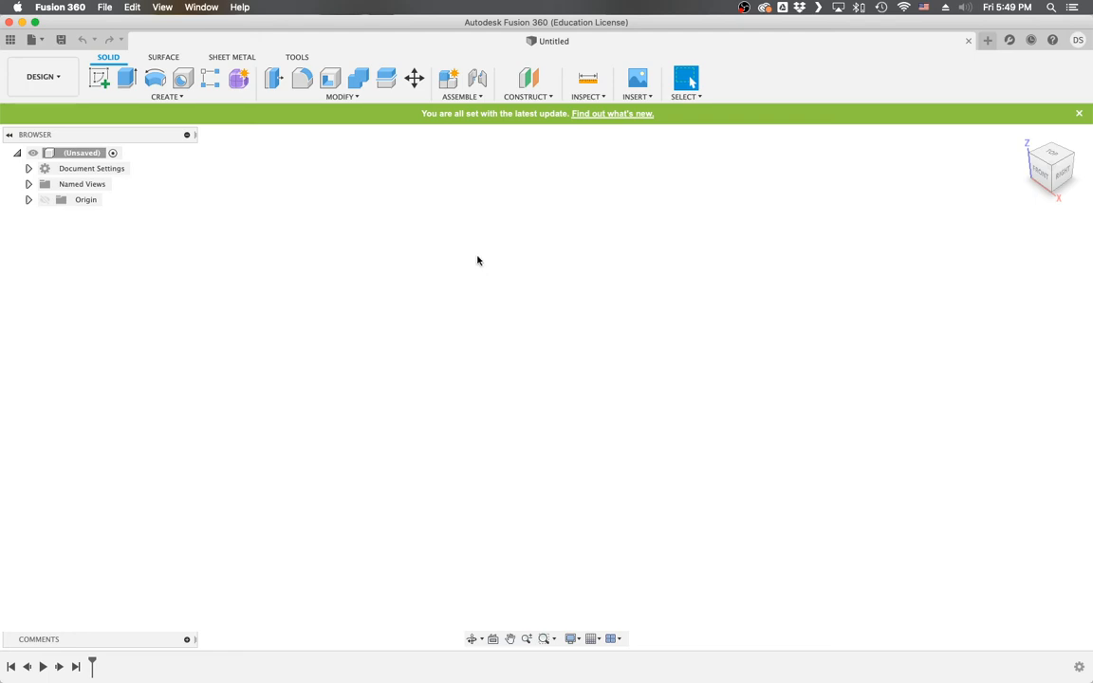
pyautogui.moveTo(516, 178)
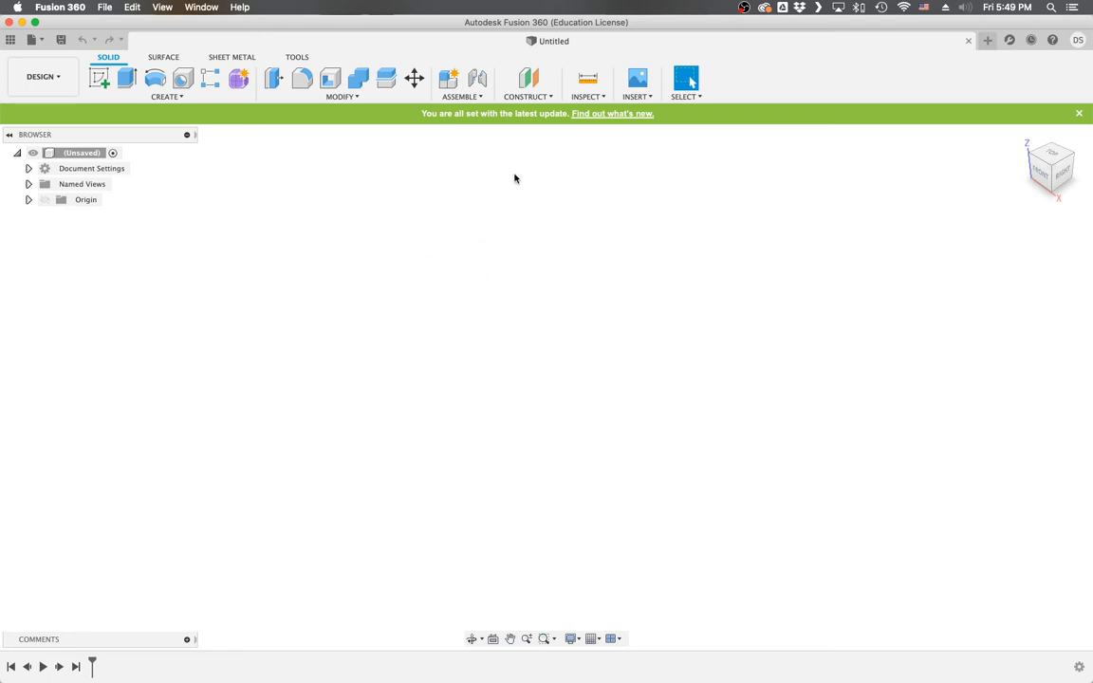
pyautogui.moveTo(553, 41)
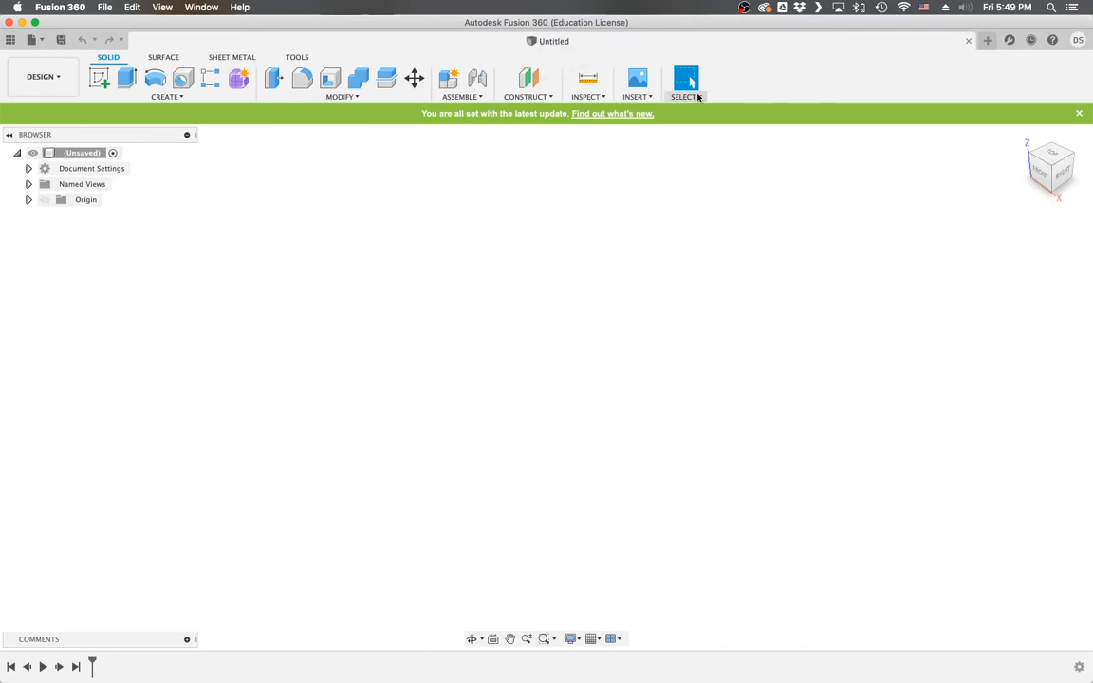
pyautogui.moveTo(304, 164)
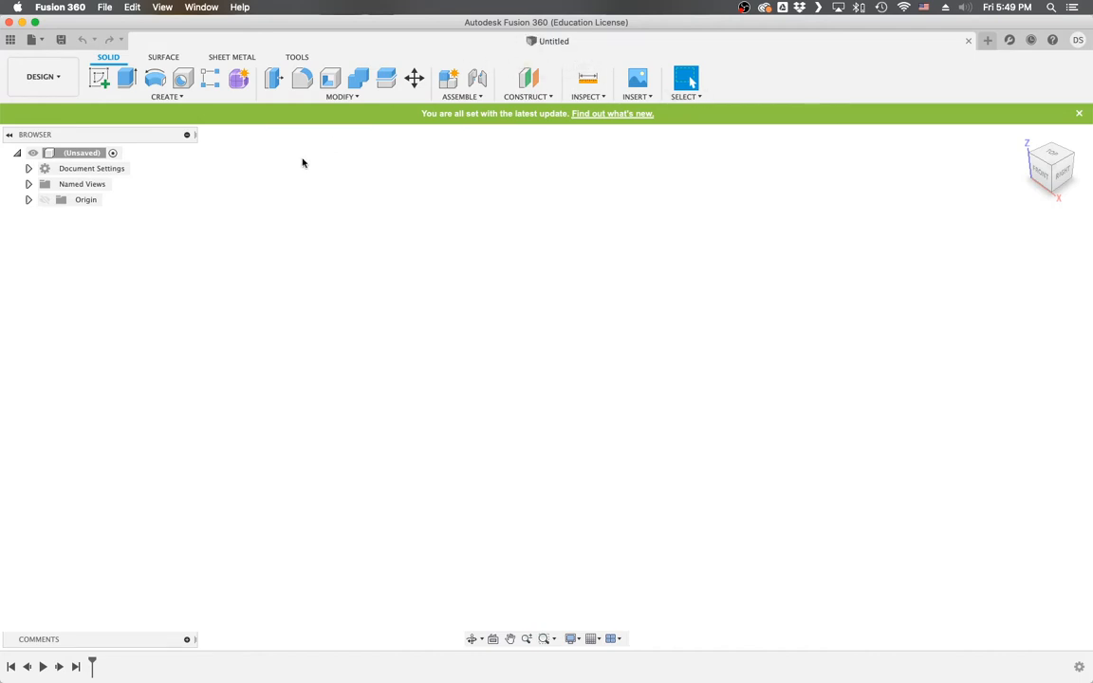
# - Switch to the Sheet Metal tab and start Insert DXF on the XY plane
pyautogui.click(42, 76)
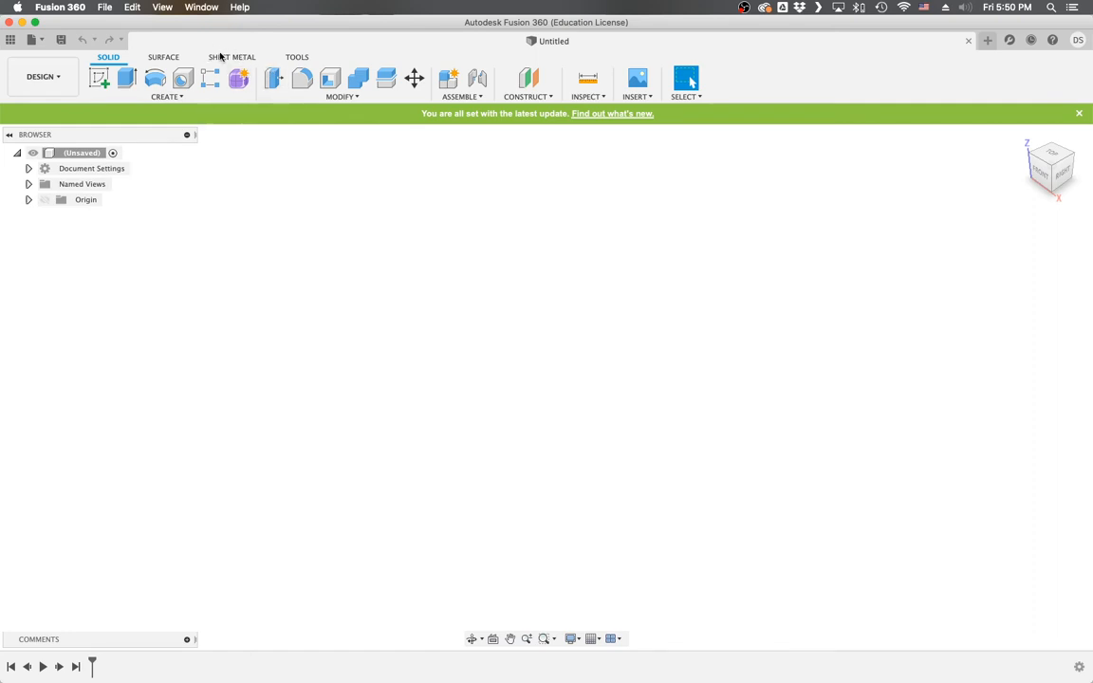
pyautogui.click(232, 57)
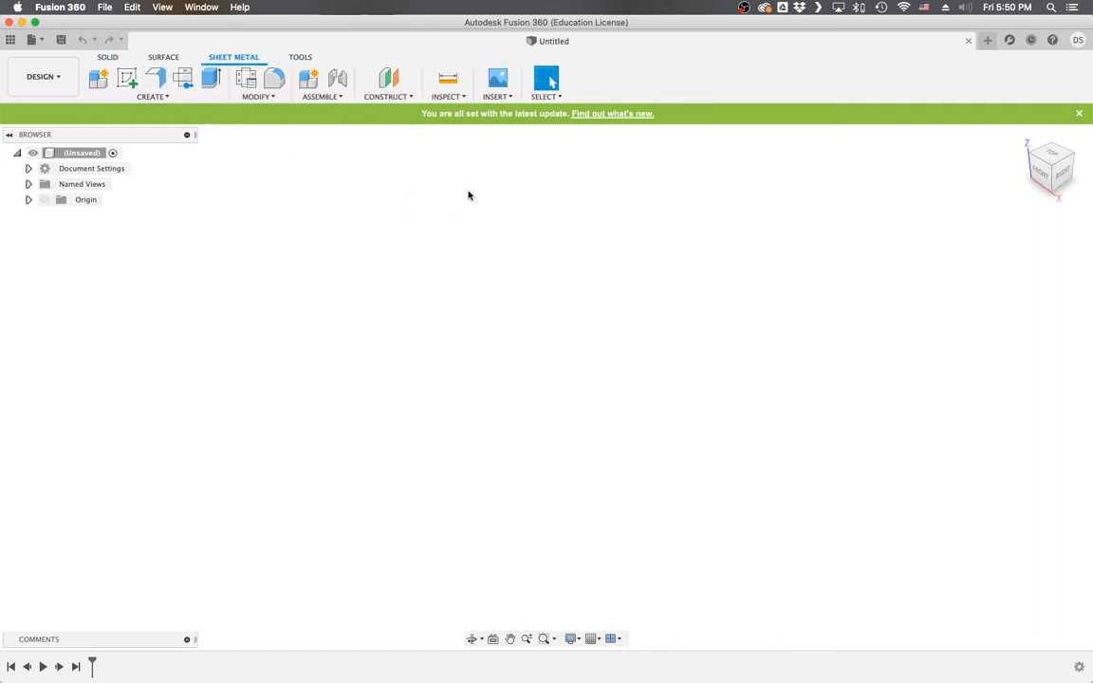
pyautogui.click(496, 81)
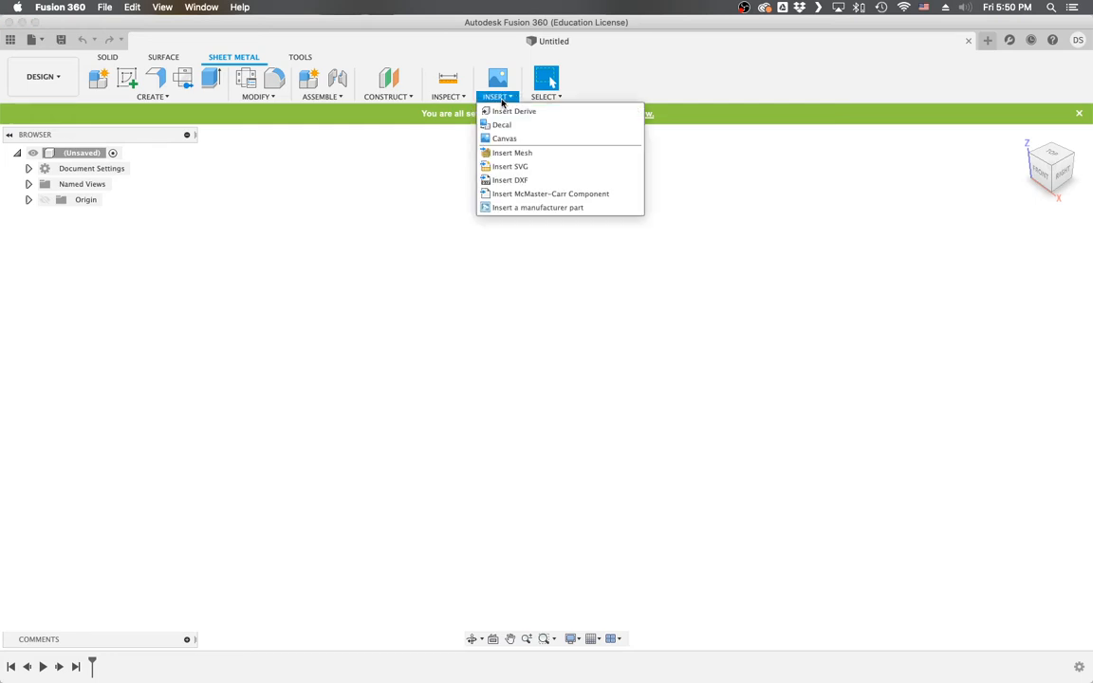
pyautogui.moveTo(511, 181)
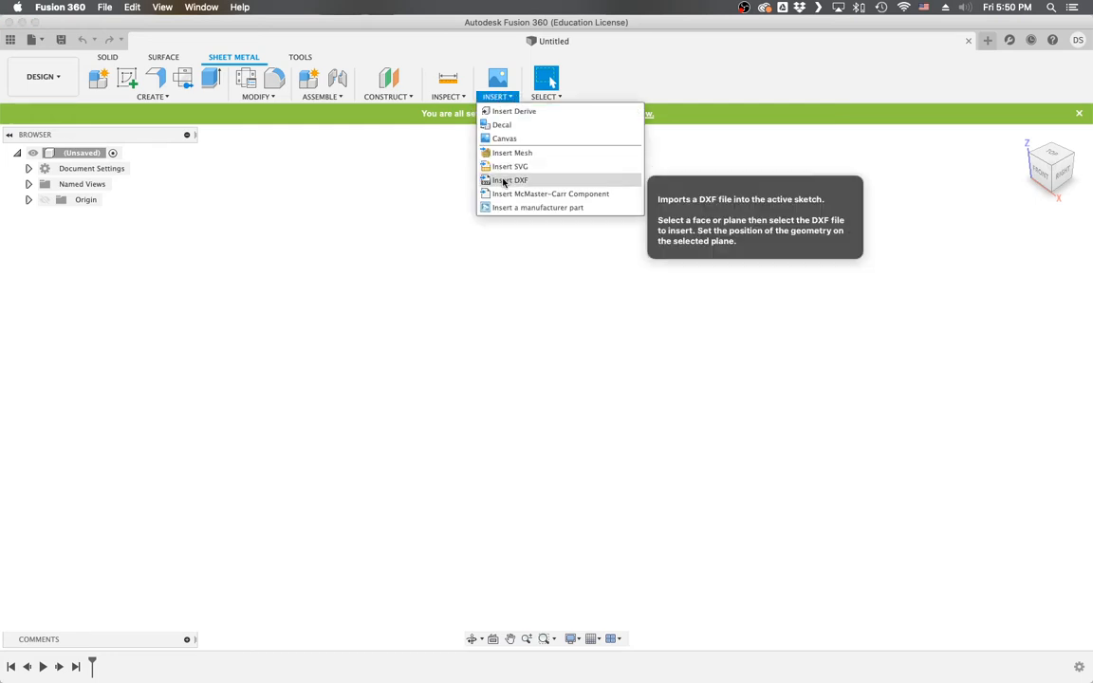
pyautogui.click(509, 180)
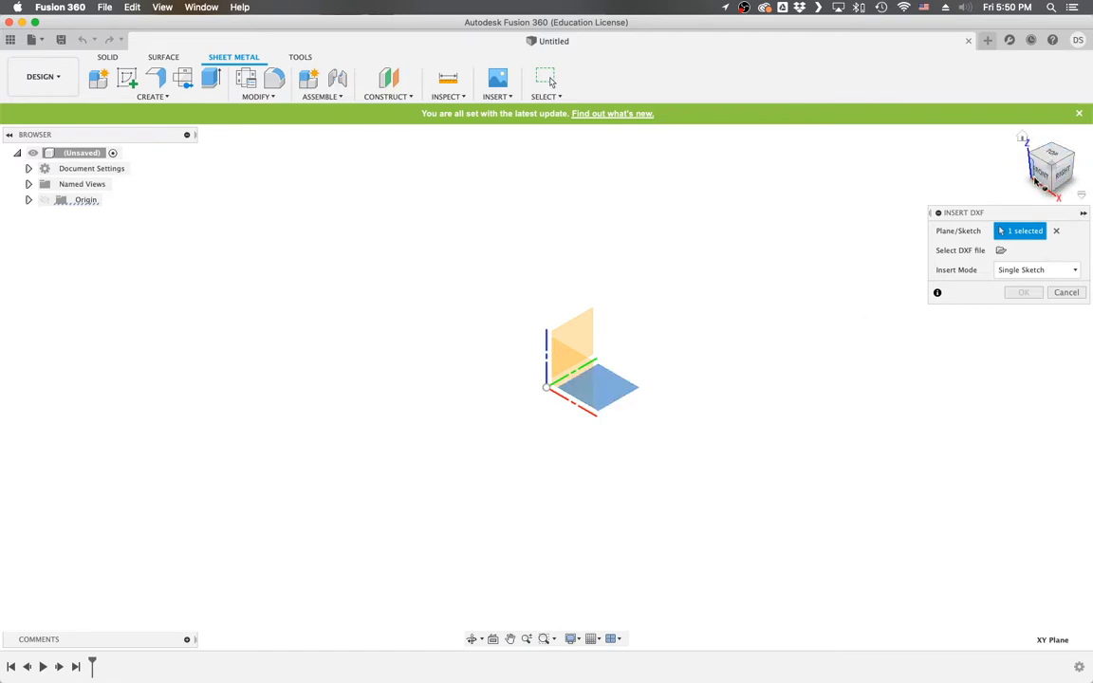
pyautogui.click(1079, 113)
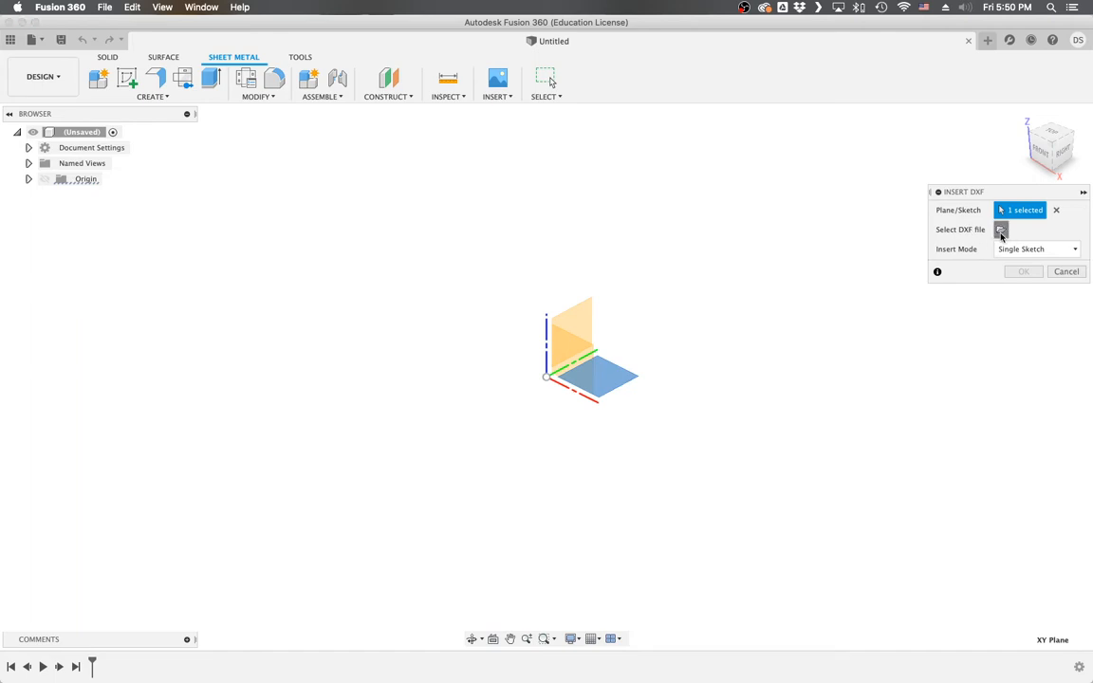
# - Import LIMB.dxf onto the XY plane as a new sketch
pyautogui.click(1000, 230)
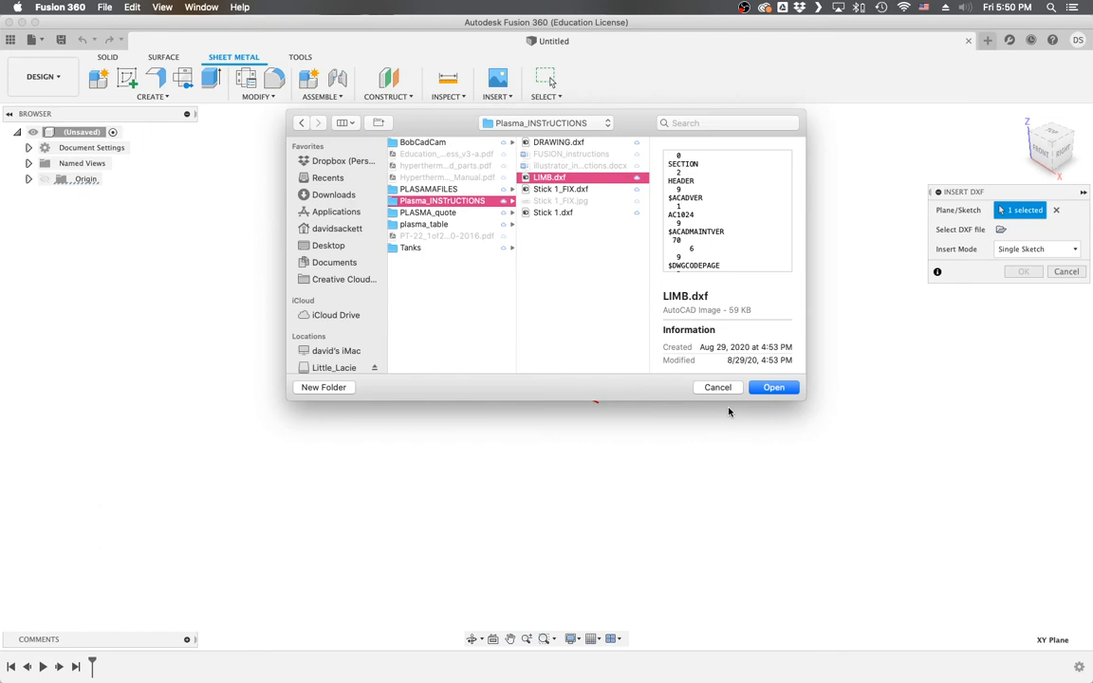
pyautogui.click(774, 387)
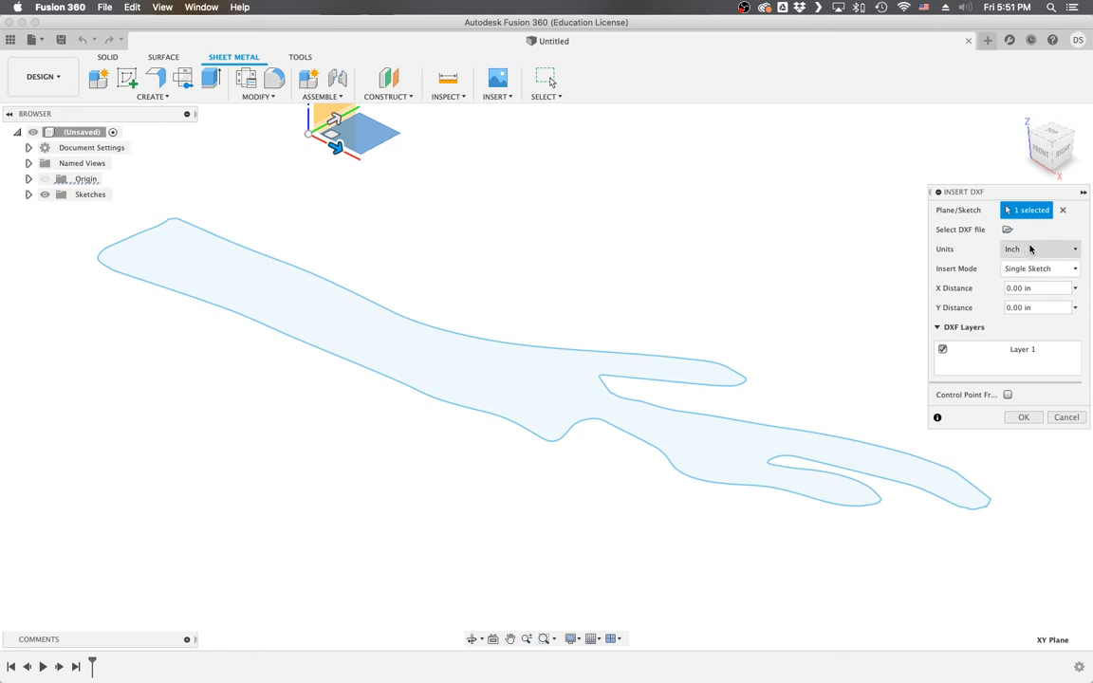
pyautogui.click(1024, 418)
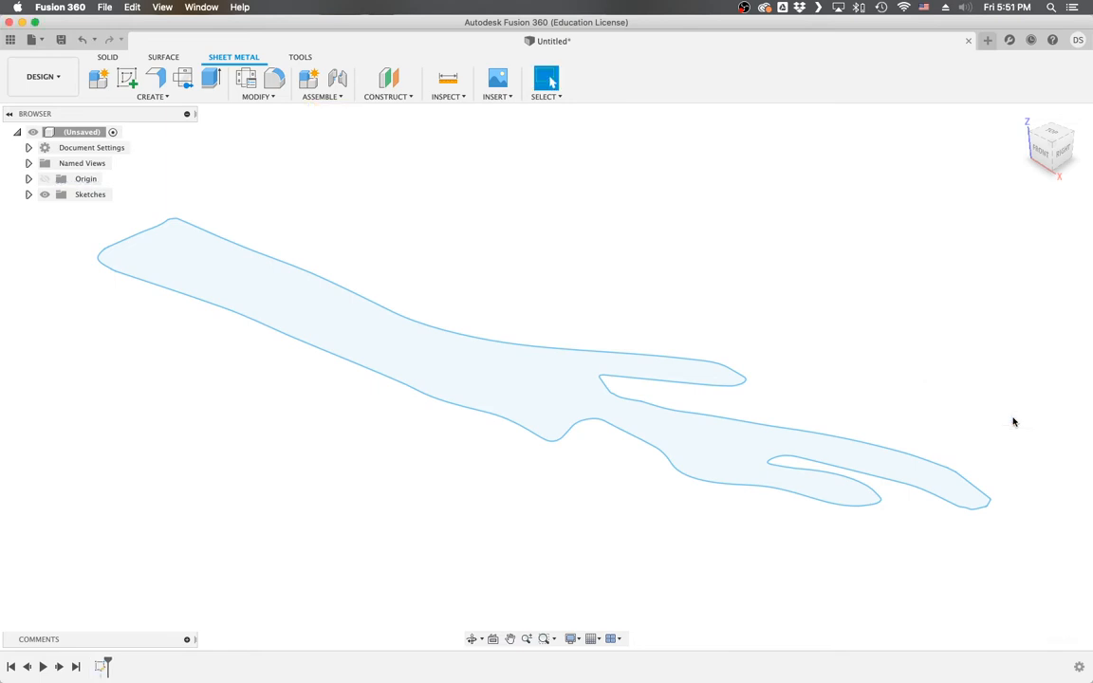
pyautogui.moveTo(275, 114)
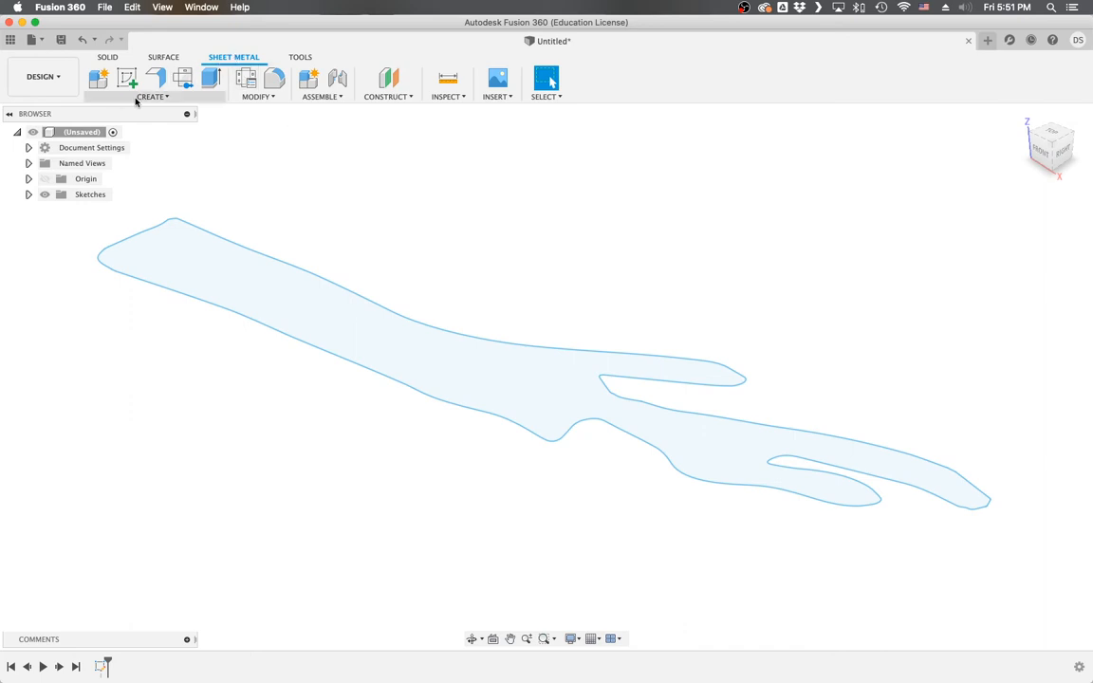
# - Create a flange from the limb profile using the Steel (mm) sheet metal rule
pyautogui.click(152, 96)
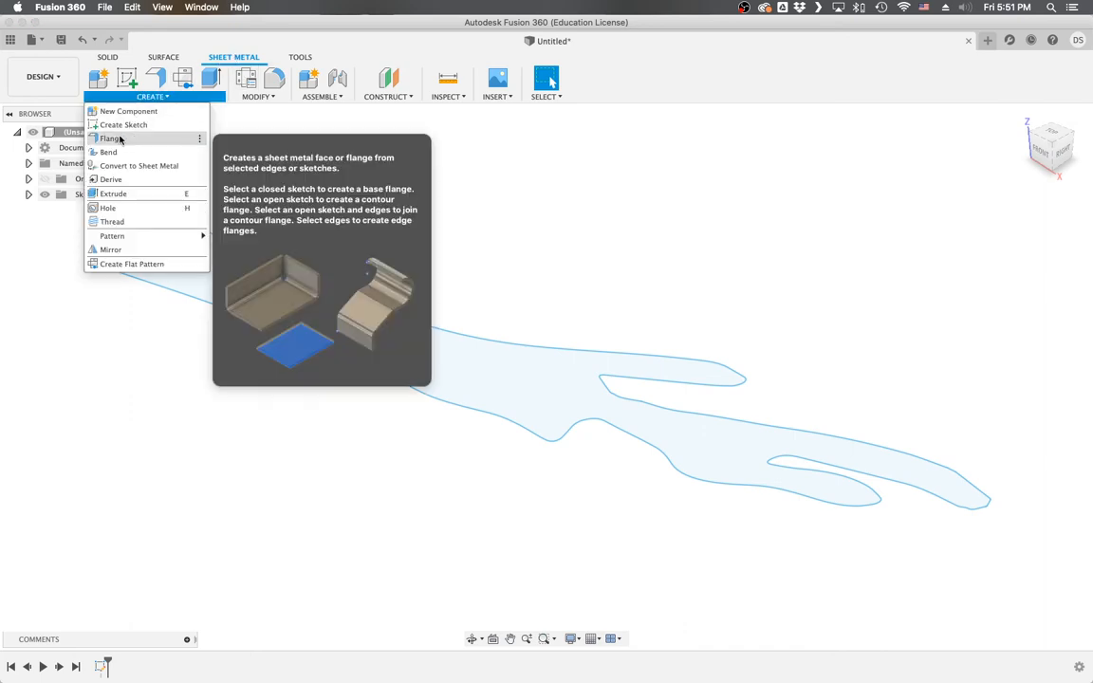
pyautogui.click(111, 139)
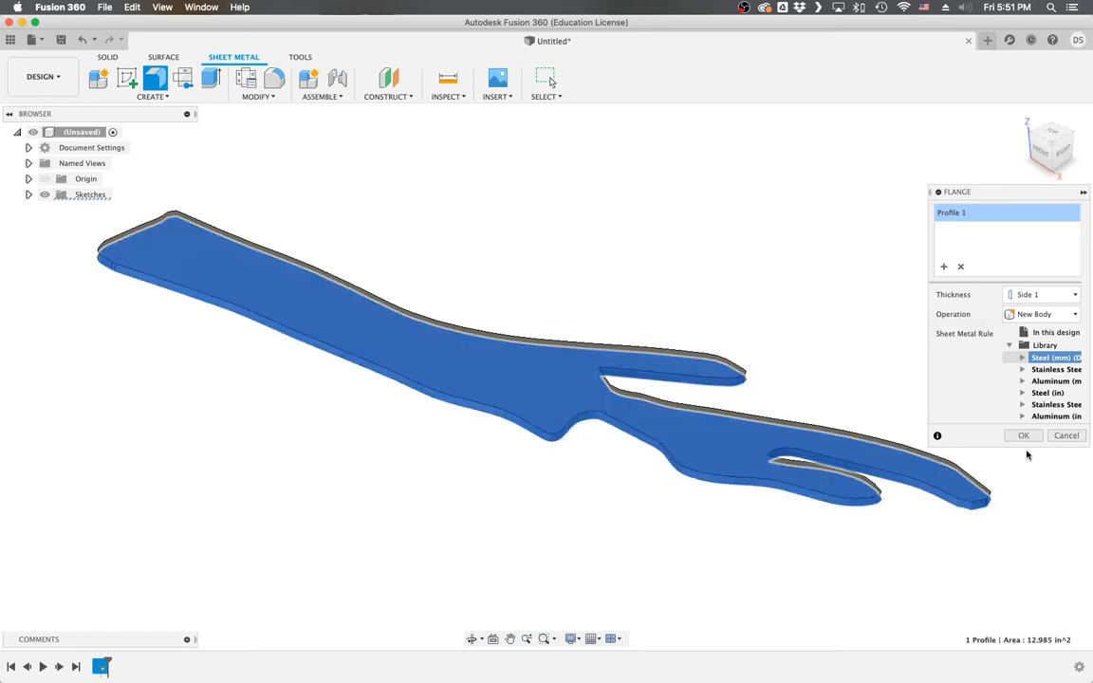
pyautogui.click(1023, 435)
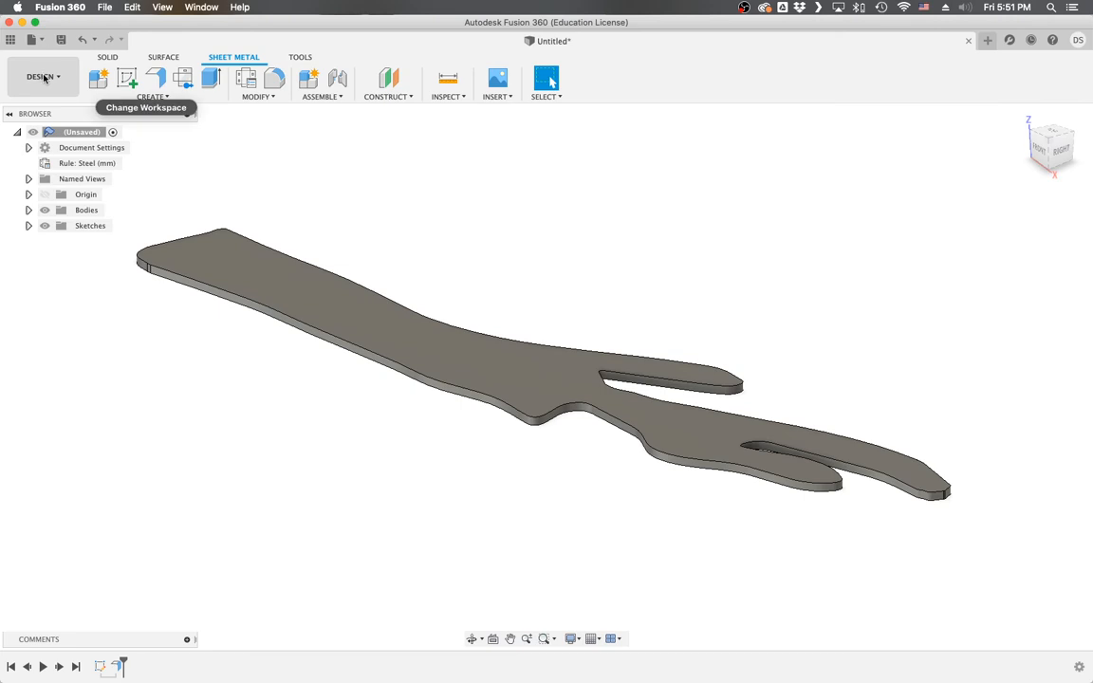
# - Switch to Manufacture and start a 2D Profile from the Fabrication tab's Cutting menu
pyautogui.click(40, 77)
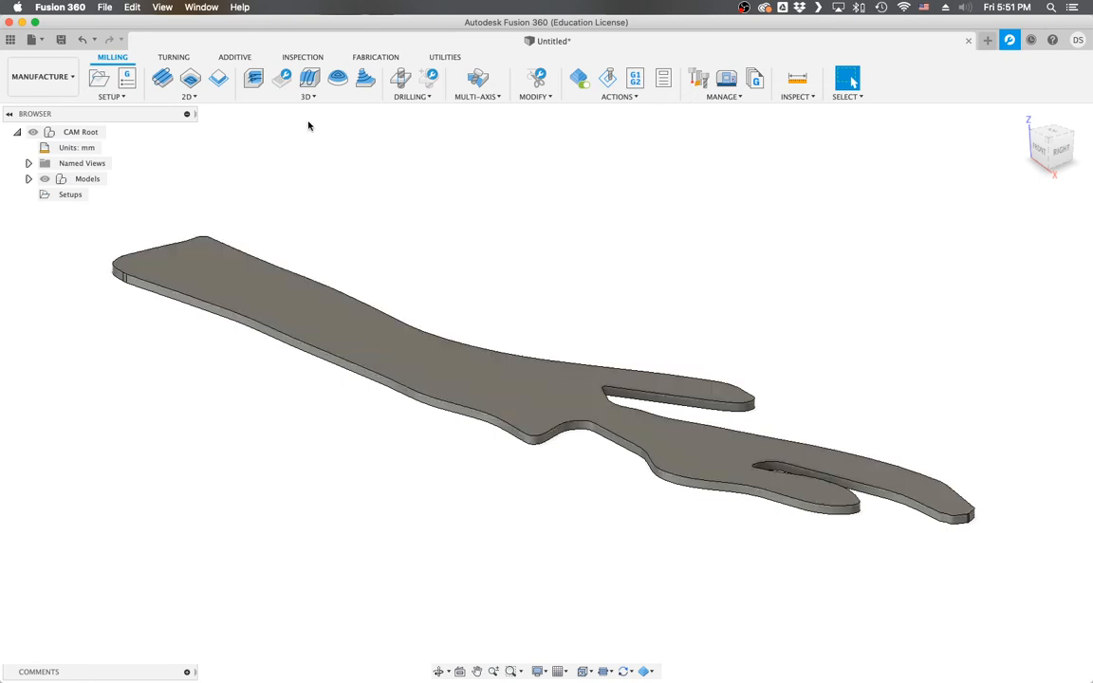
pyautogui.moveTo(377, 60)
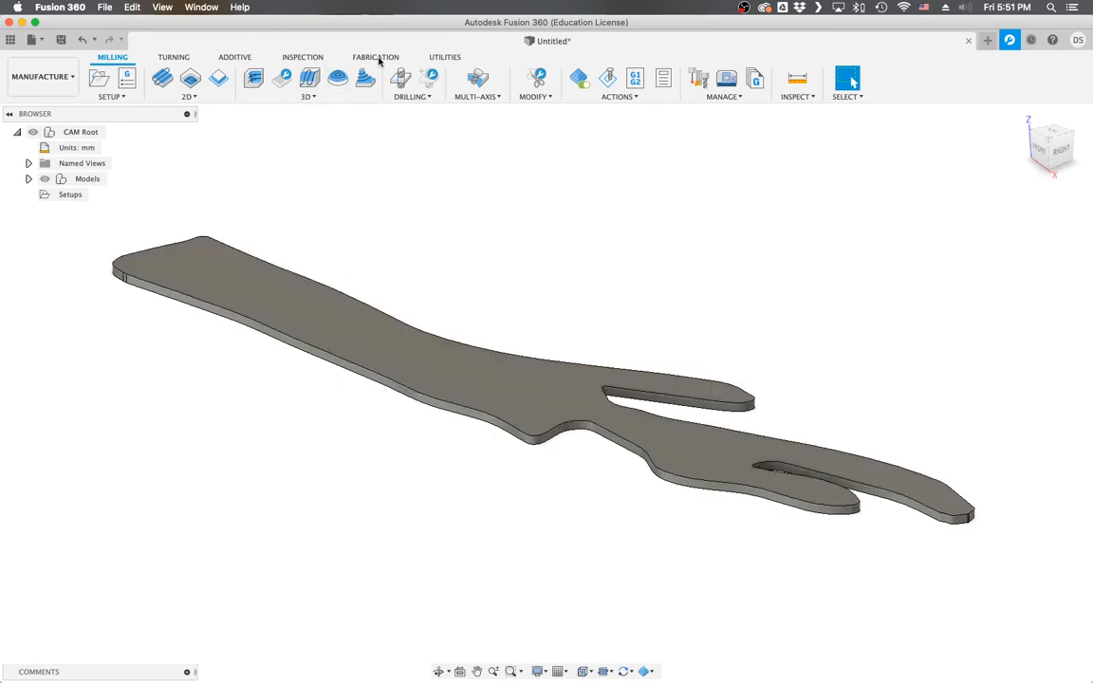
pyautogui.click(374, 57)
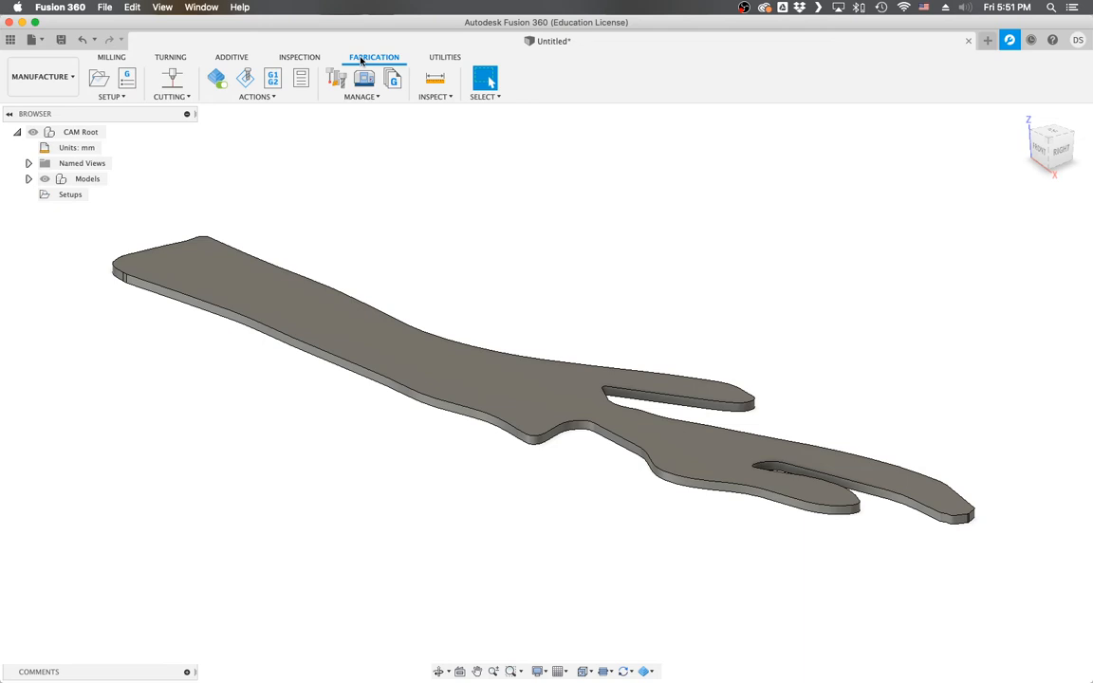
pyautogui.click(258, 96)
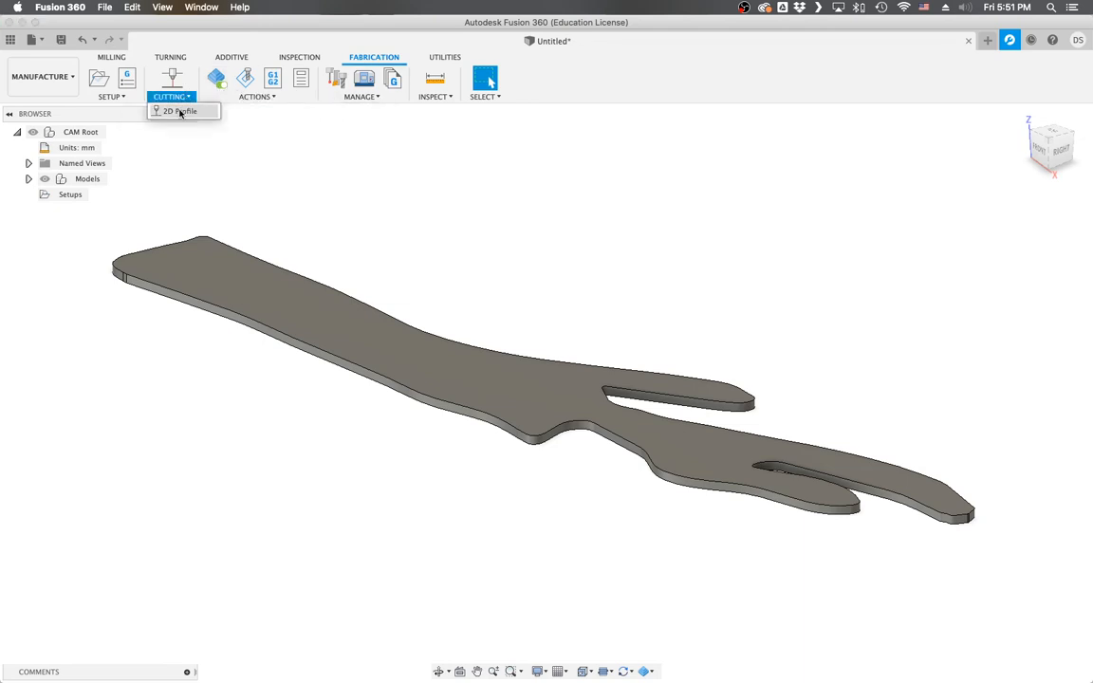
pyautogui.click(180, 111)
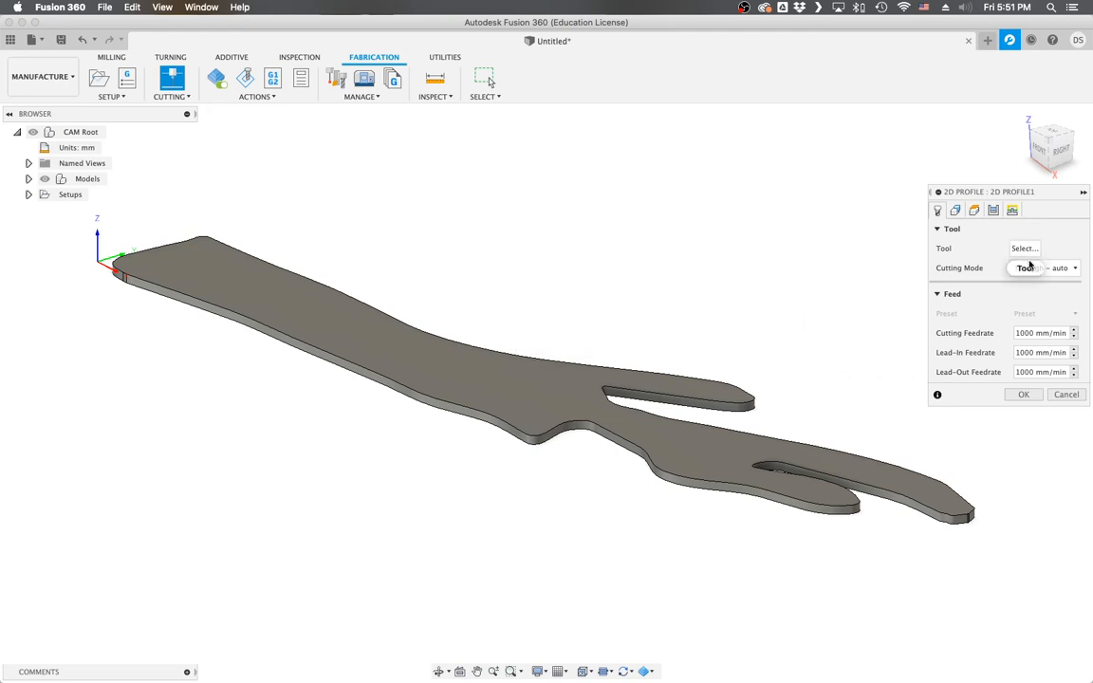
# - Search the tool library for 'plasma' and select the inch sample plasma cutter
pyautogui.click(1024, 248)
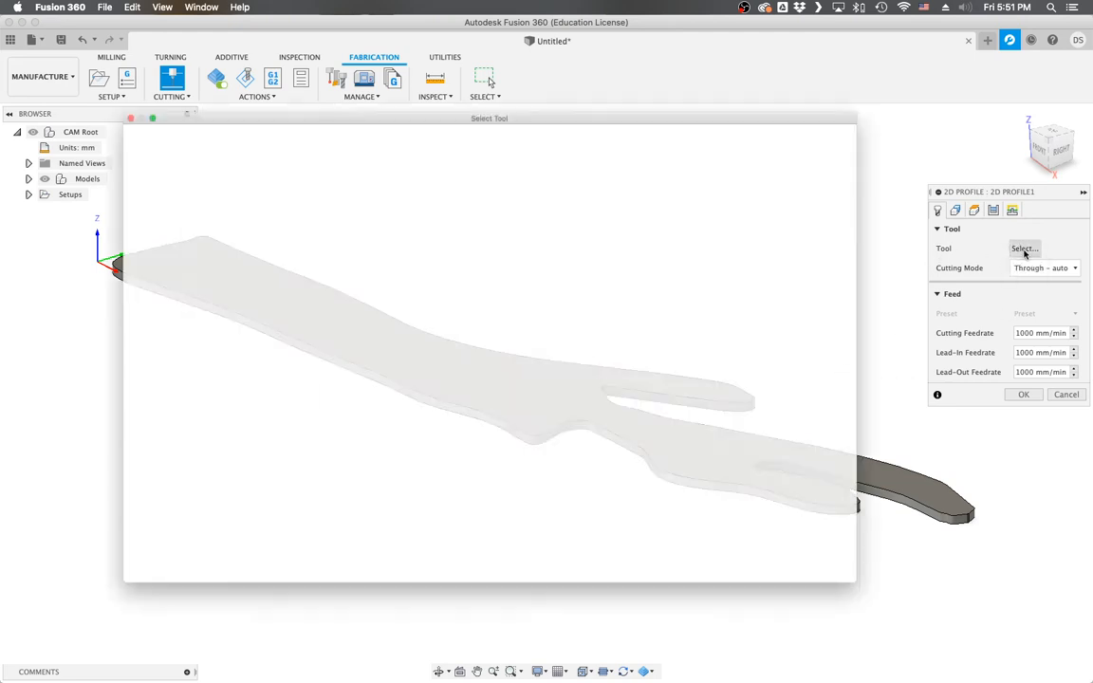
pyautogui.click(1024, 248)
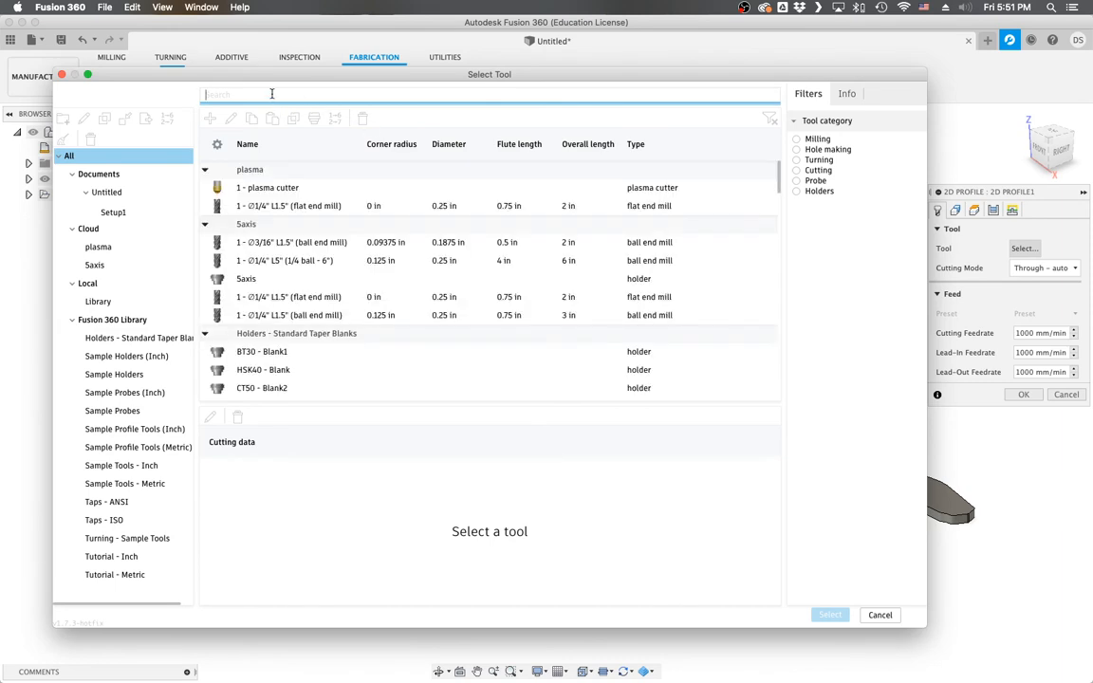
pyautogui.write('p')
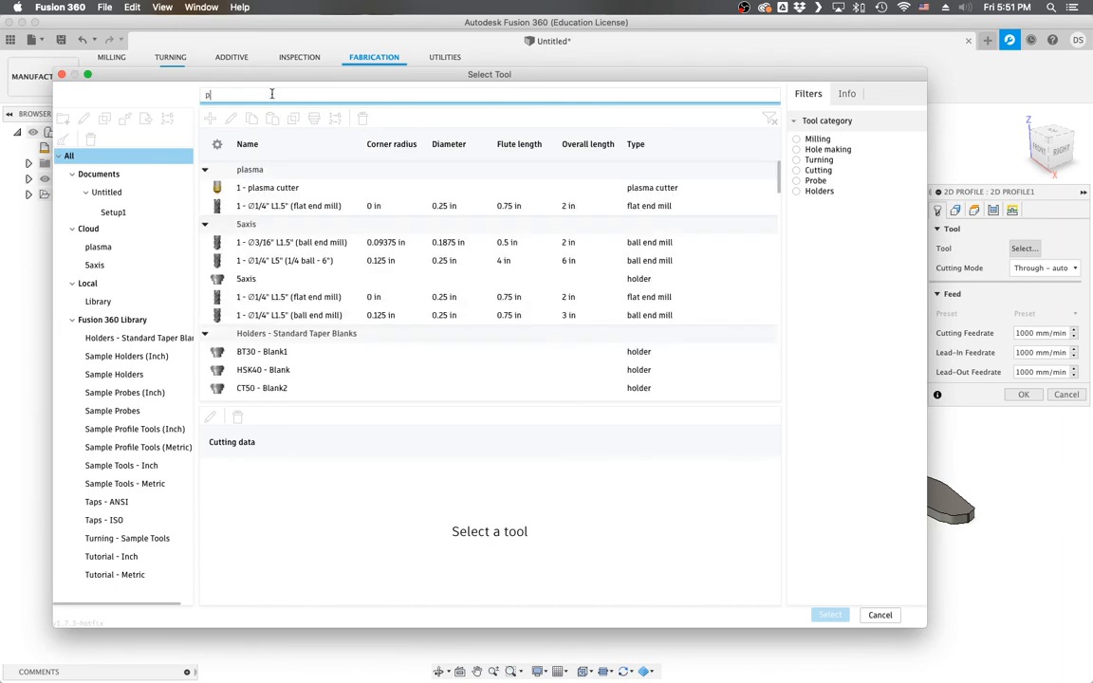
pyautogui.write('las')
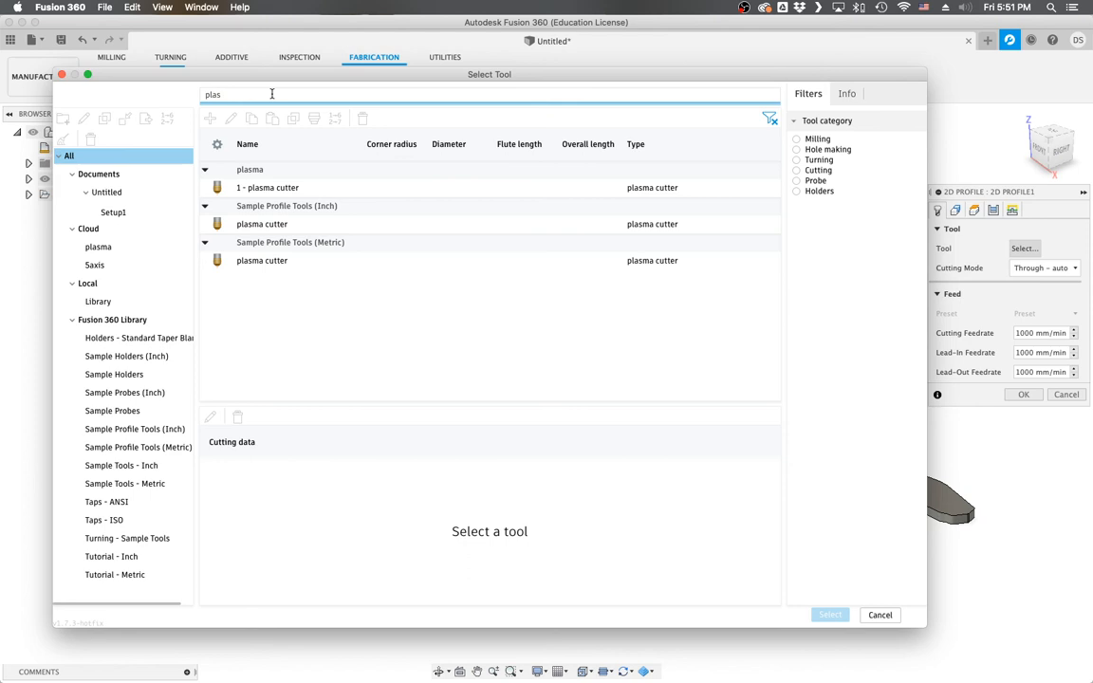
pyautogui.write('ma')
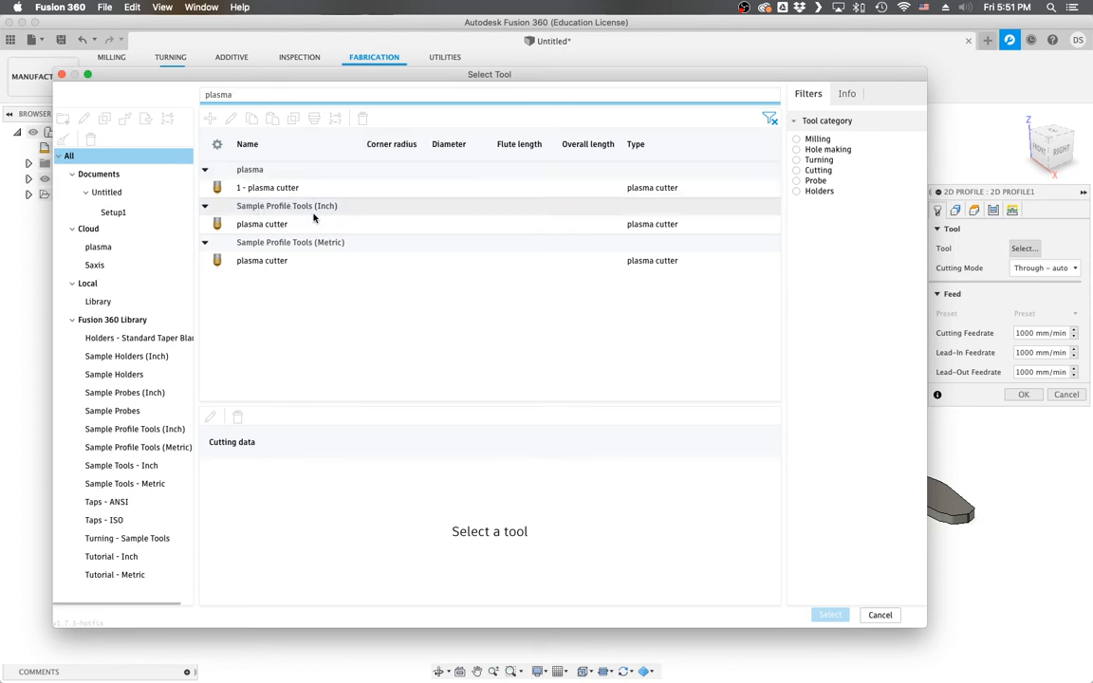
pyautogui.click(285, 224)
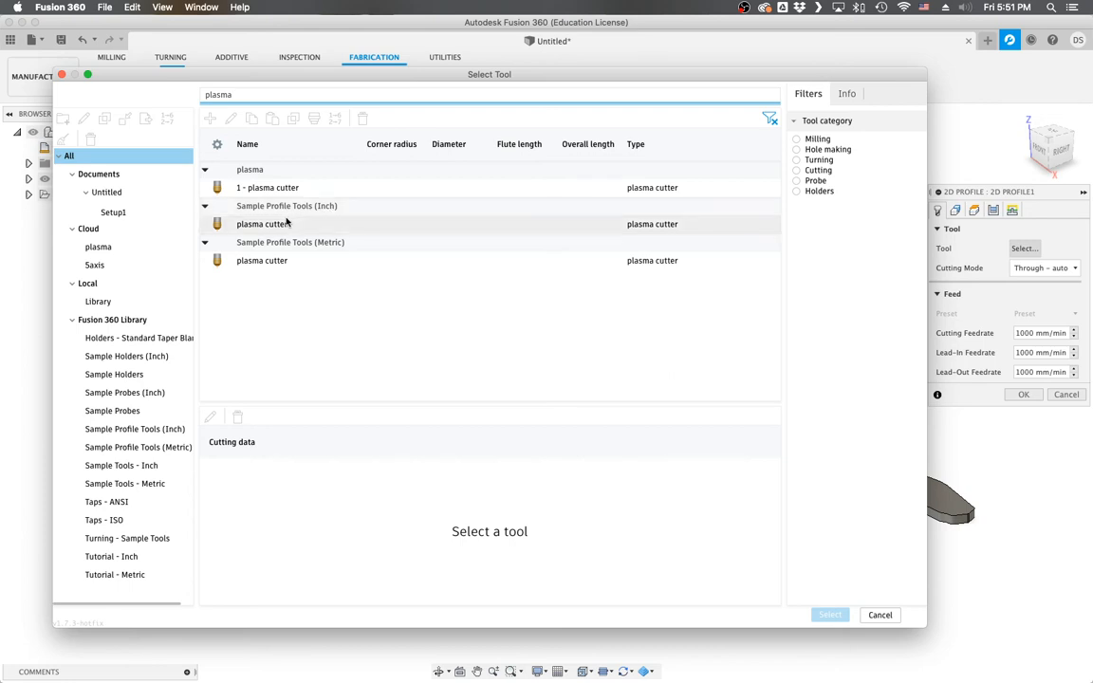
pyautogui.click(262, 224)
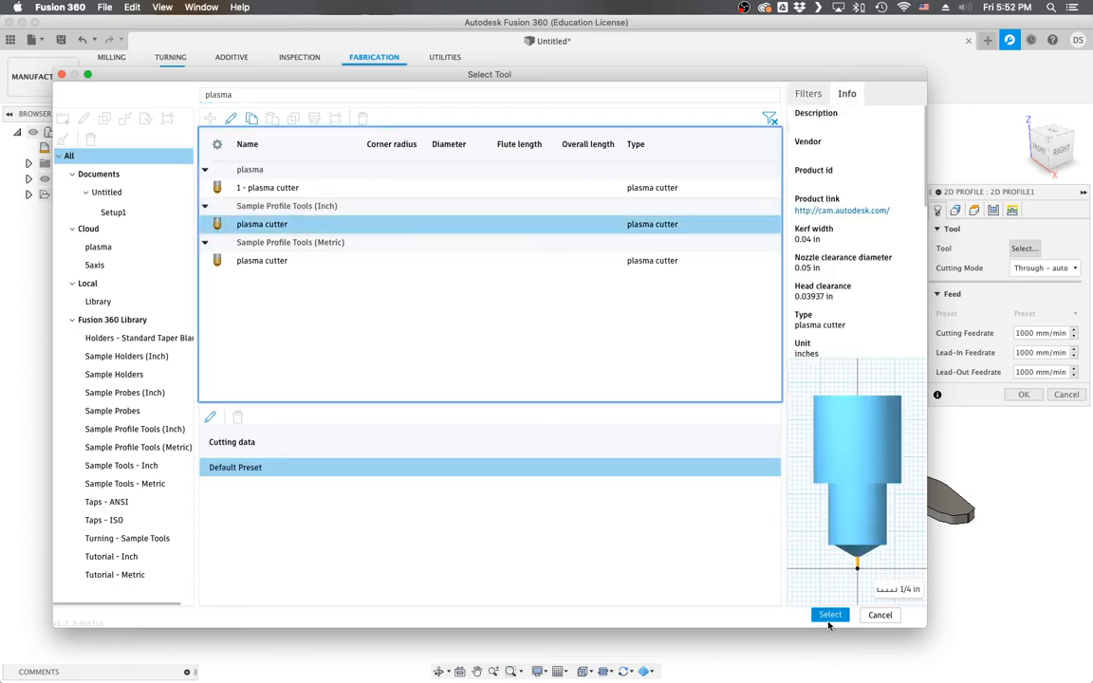
pyautogui.click(829, 615)
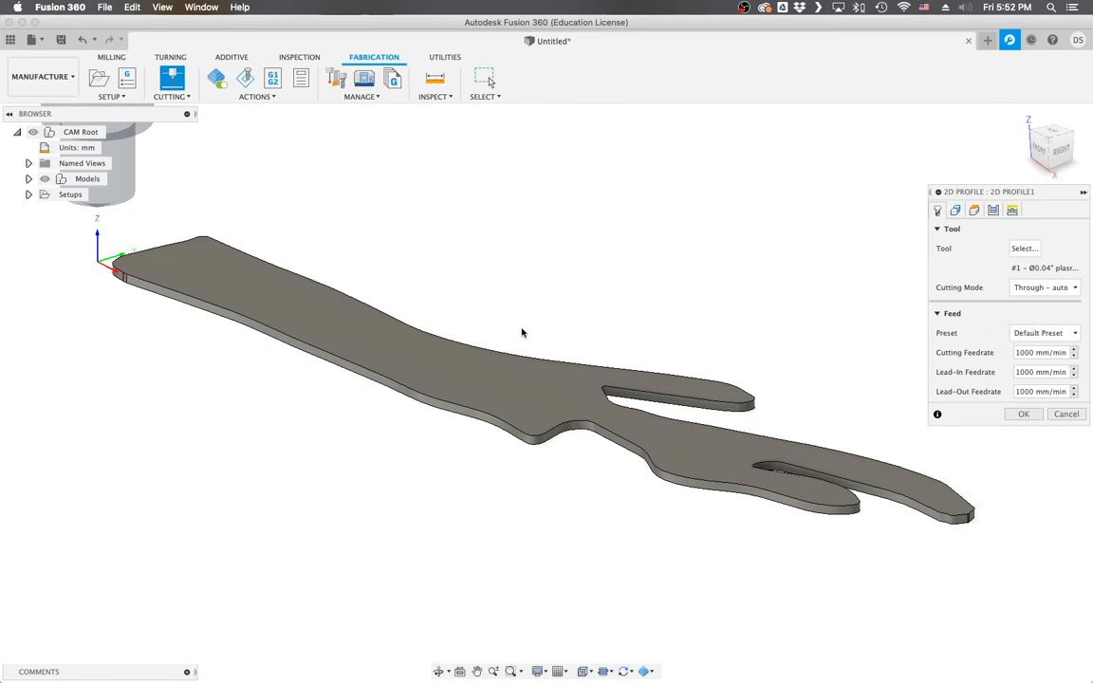
pyautogui.moveTo(494, 388)
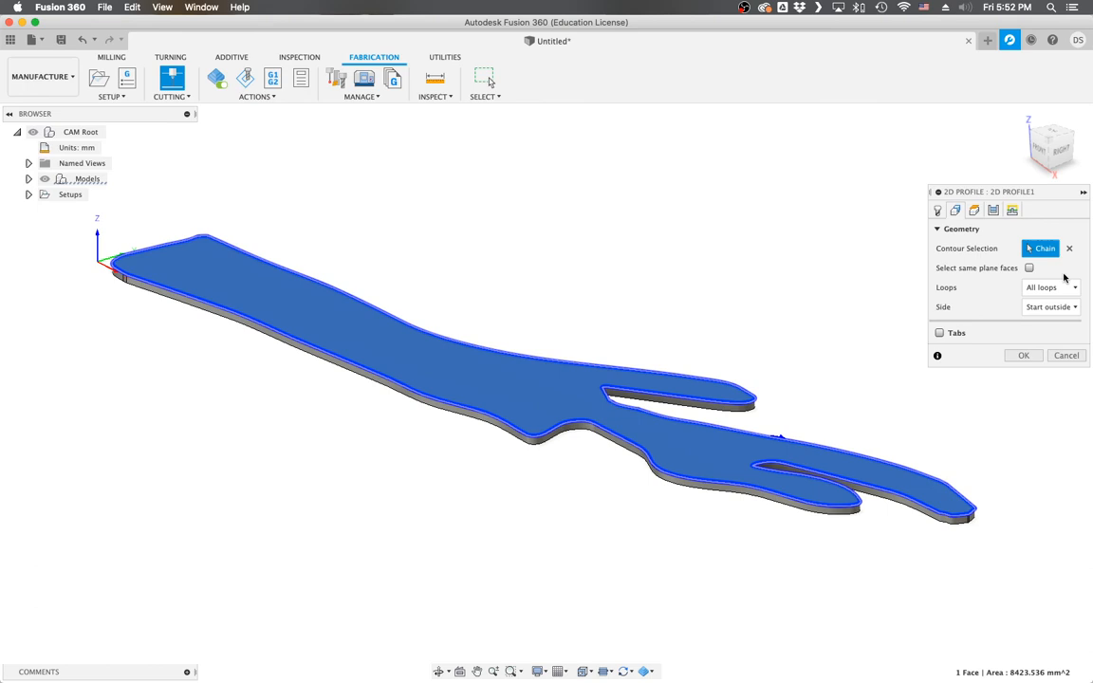
# - Review the Tool, Geometry, Heights and Linking settings and accept the 2D Profile
pyautogui.click(938, 210)
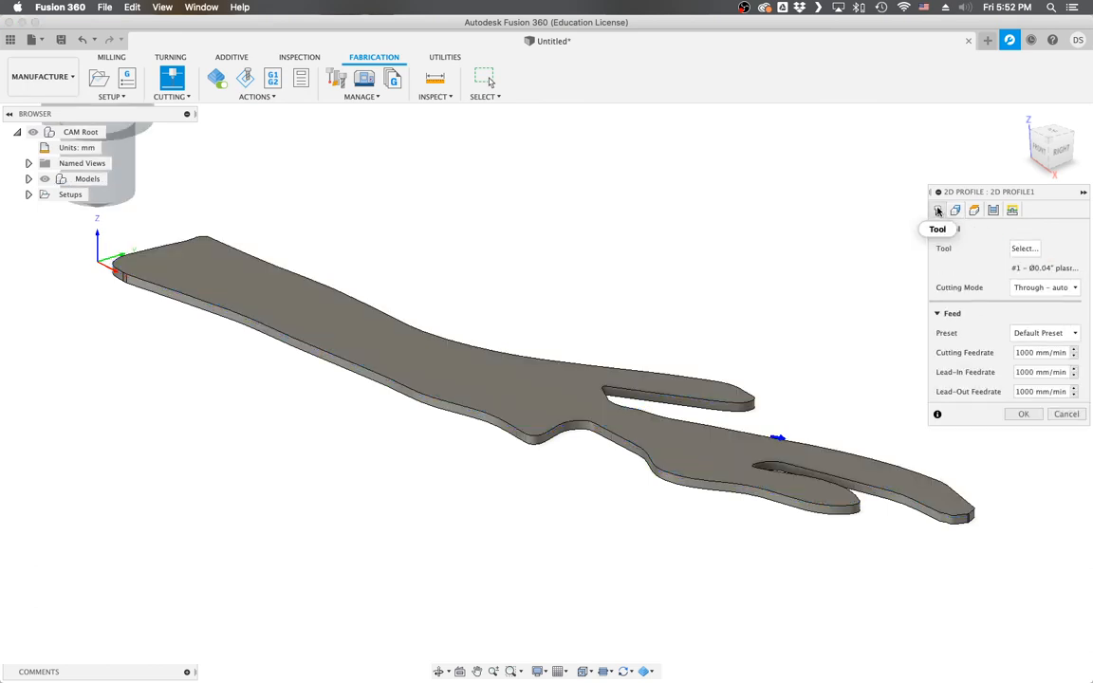
pyautogui.click(956, 209)
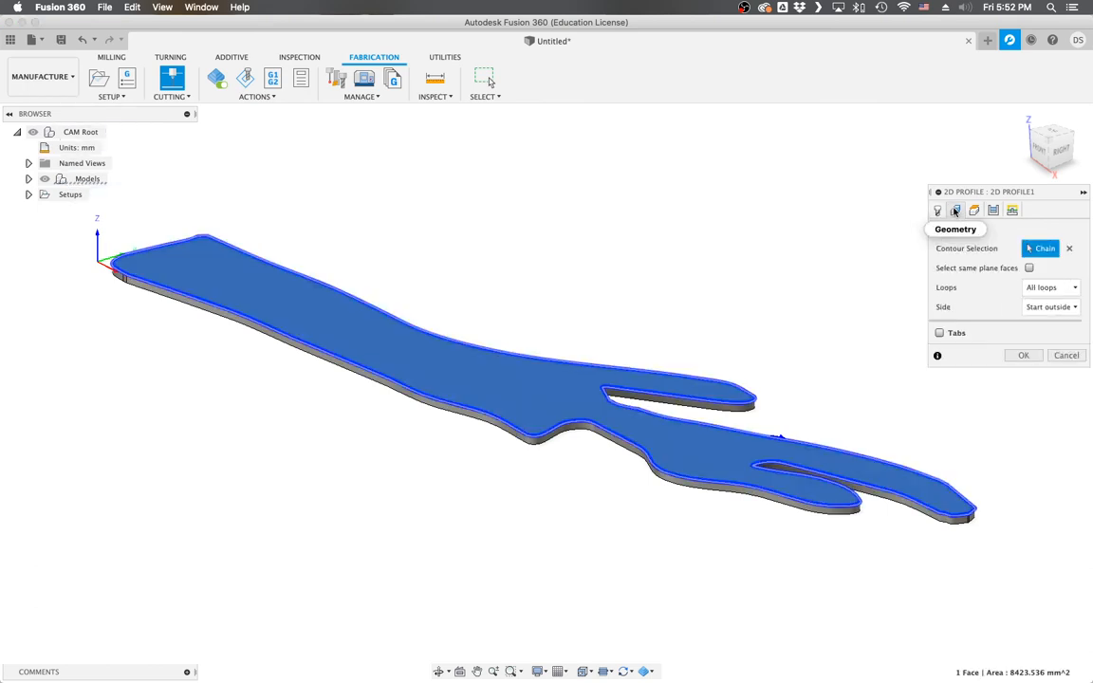
pyautogui.click(994, 211)
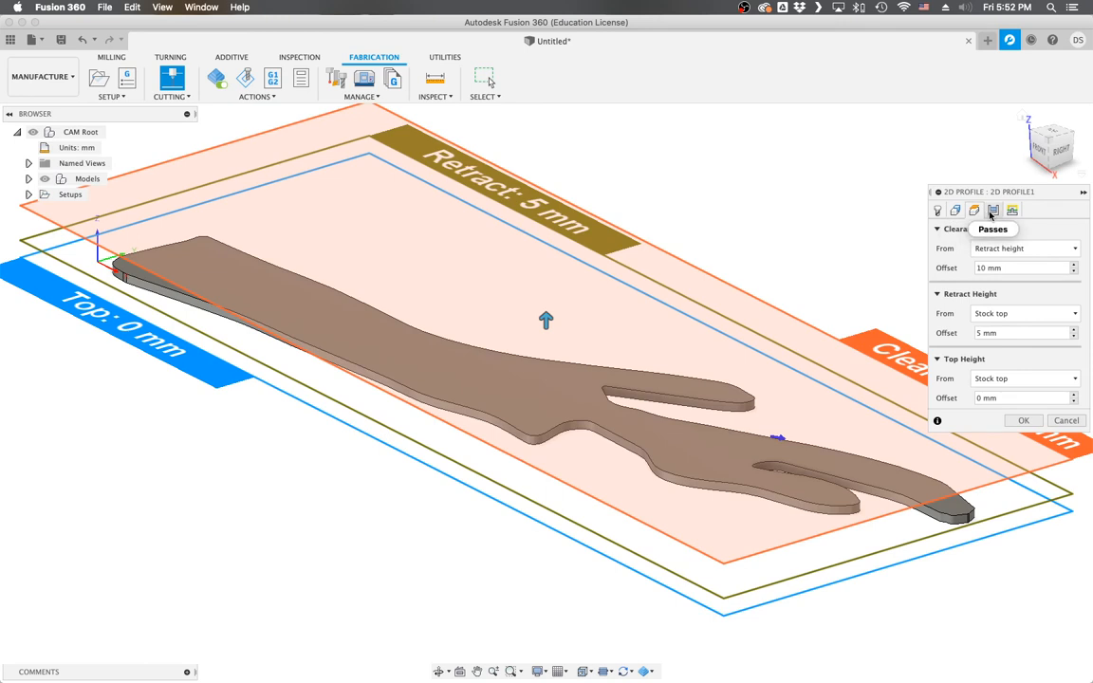
pyautogui.click(1013, 210)
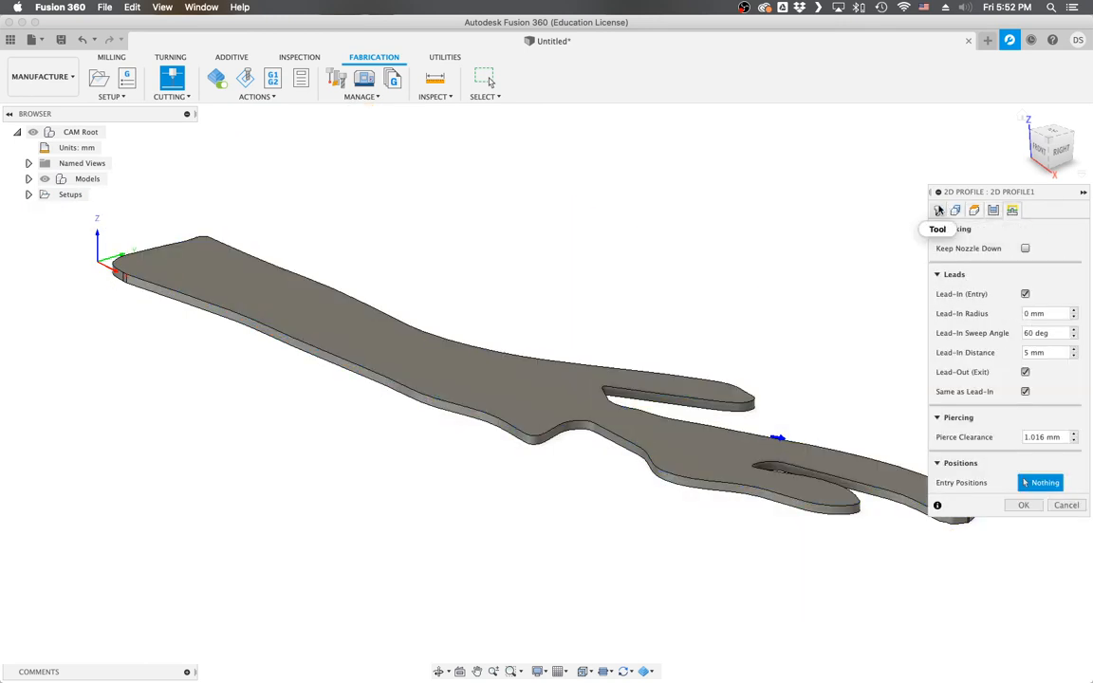
pyautogui.click(937, 210)
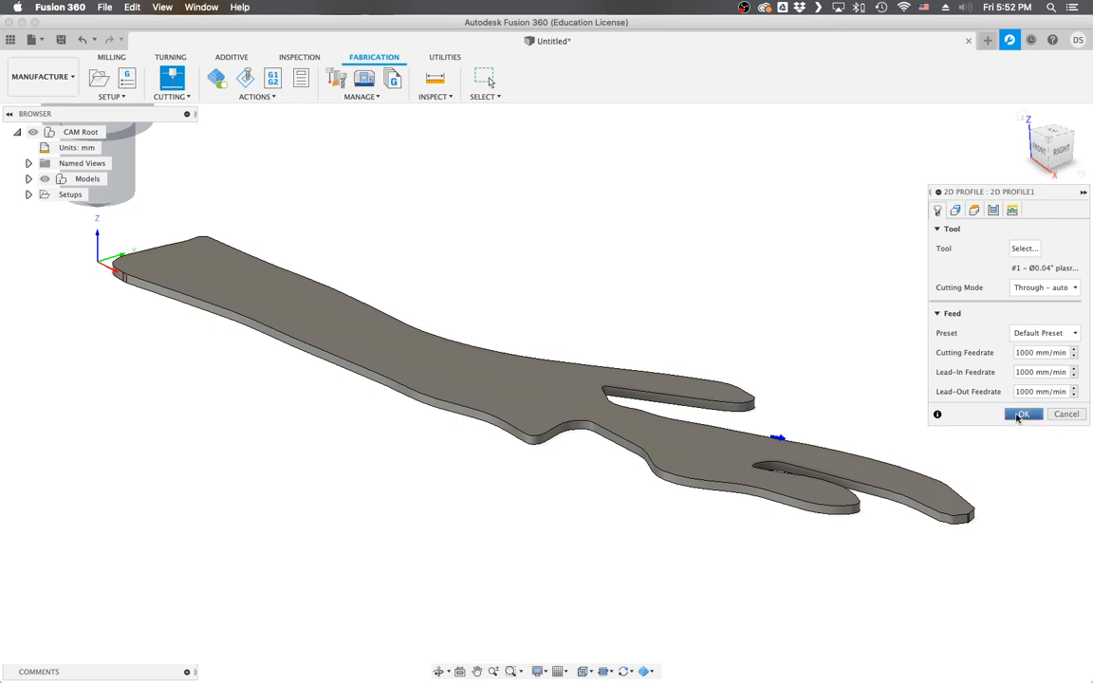
pyautogui.click(1023, 413)
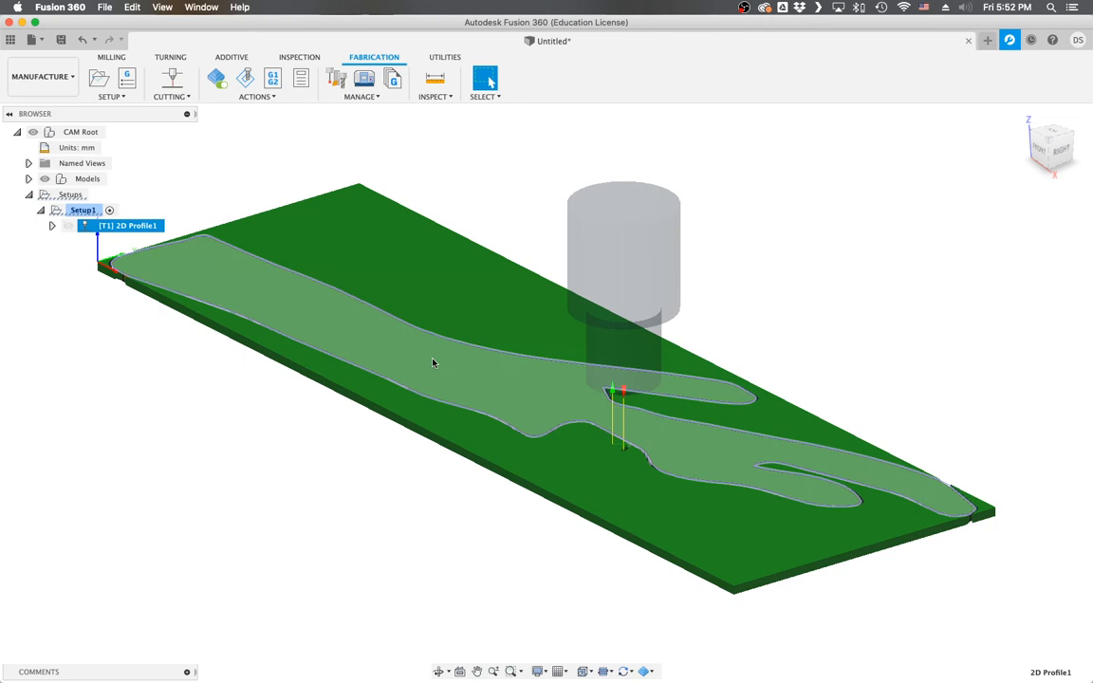
pyautogui.click(257, 96)
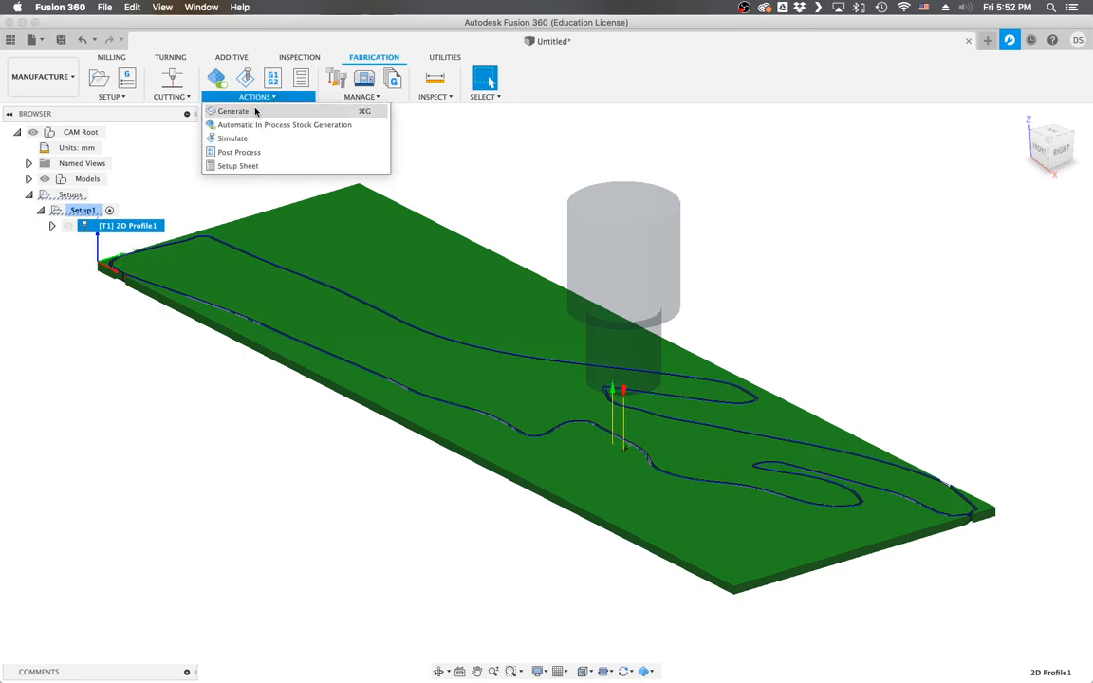
pyautogui.click(232, 139)
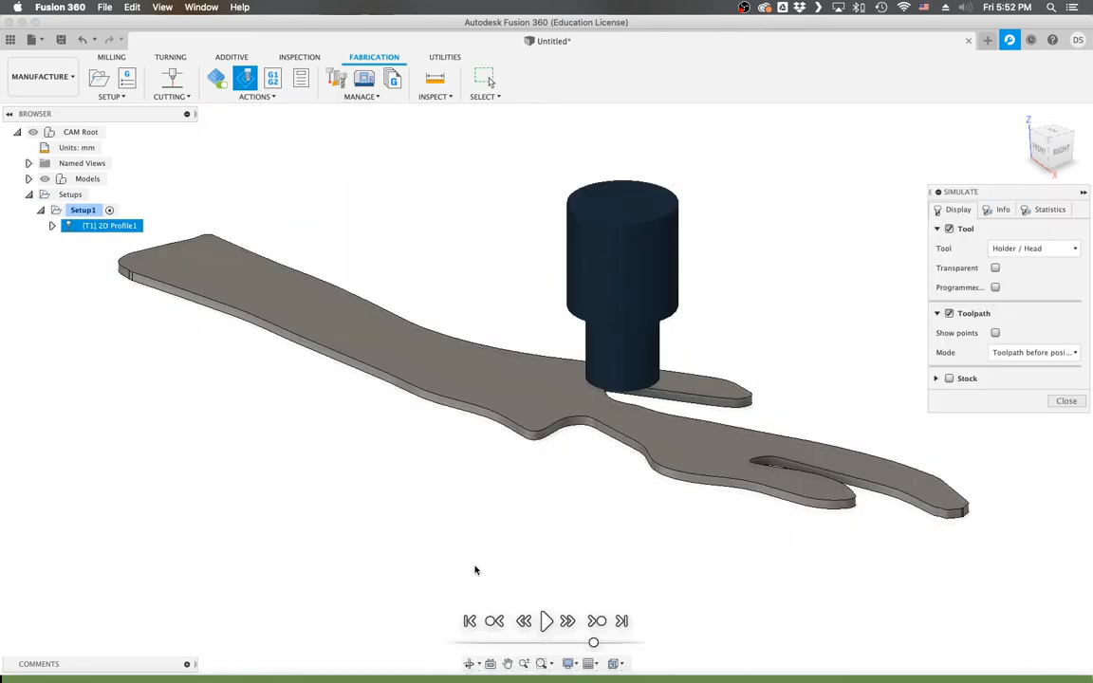
pyautogui.moveTo(545, 621)
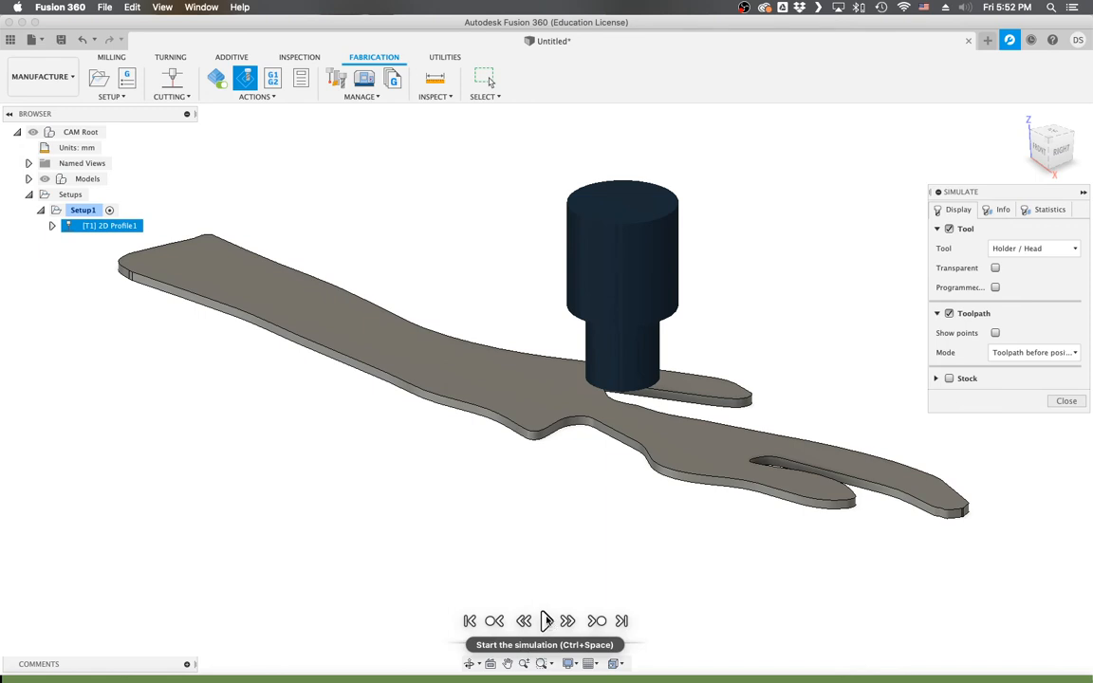
pyautogui.click(545, 621)
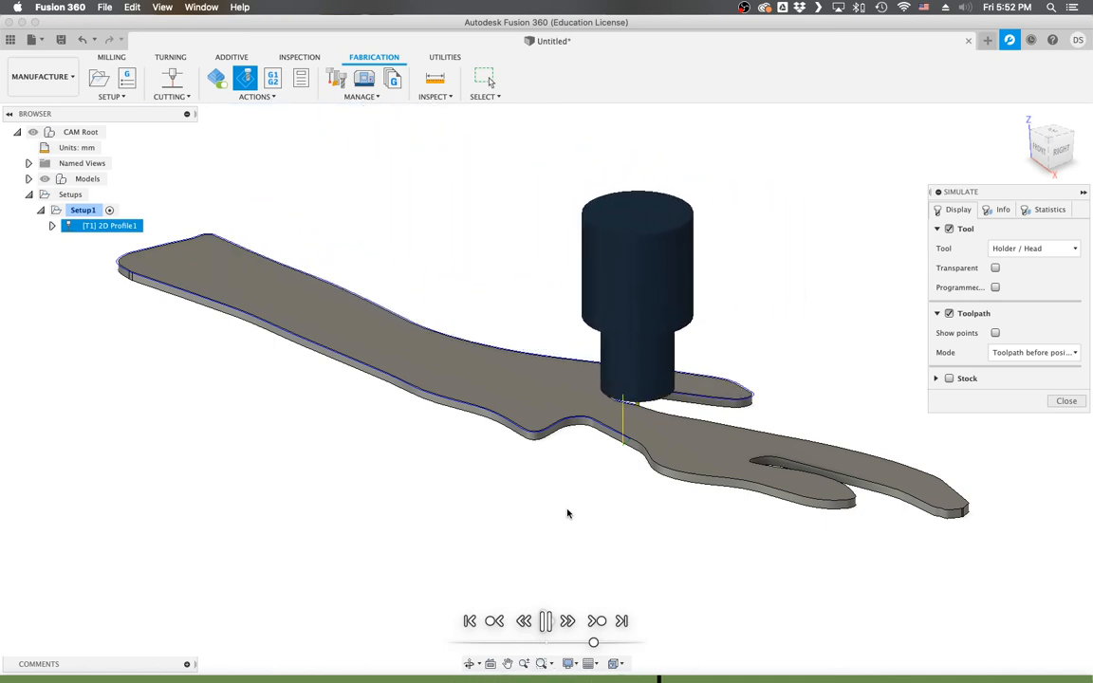
pyautogui.click(568, 622)
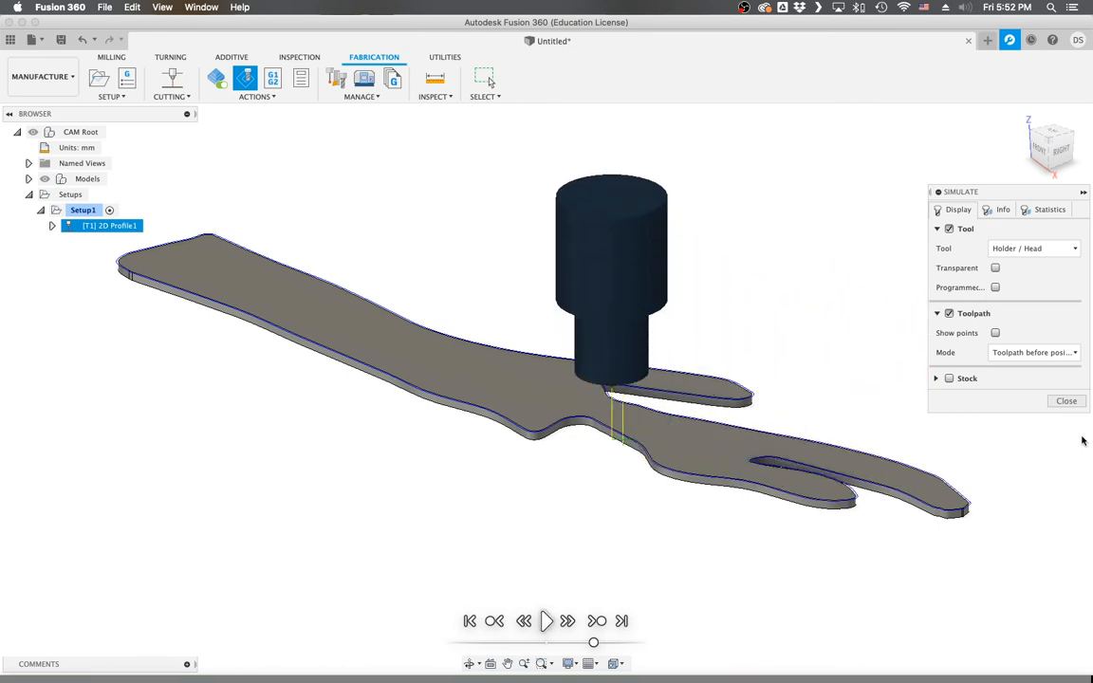
pyautogui.click(1066, 401)
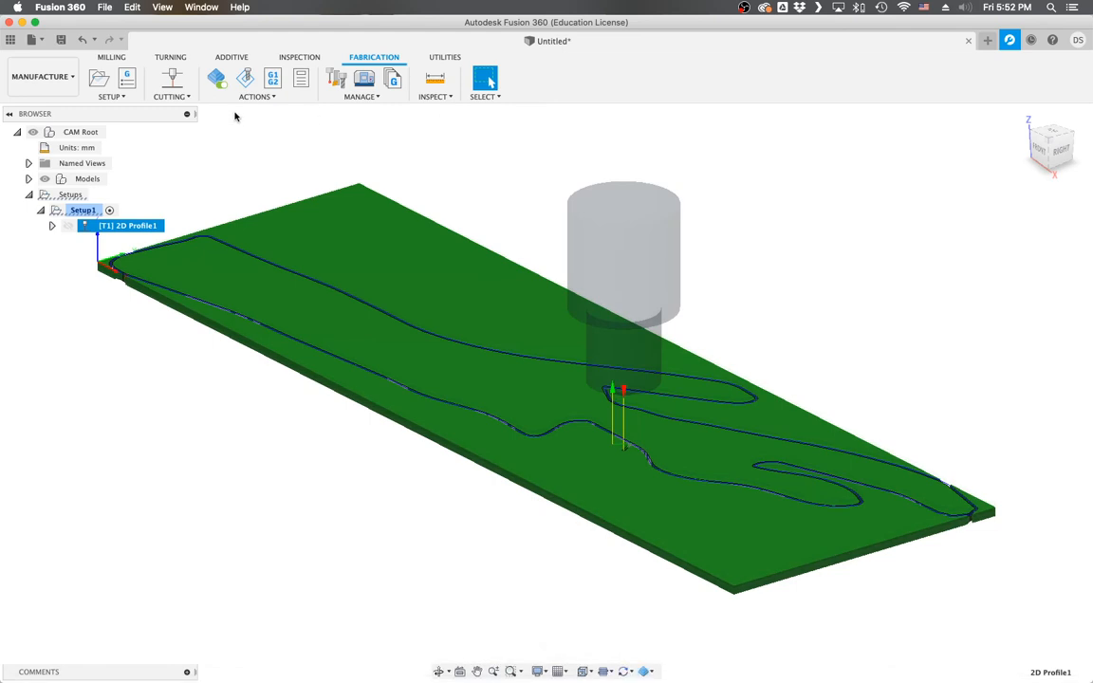
# - Post process with program number 1001 using the Baileigh Plasma post processor
pyautogui.click(256, 90)
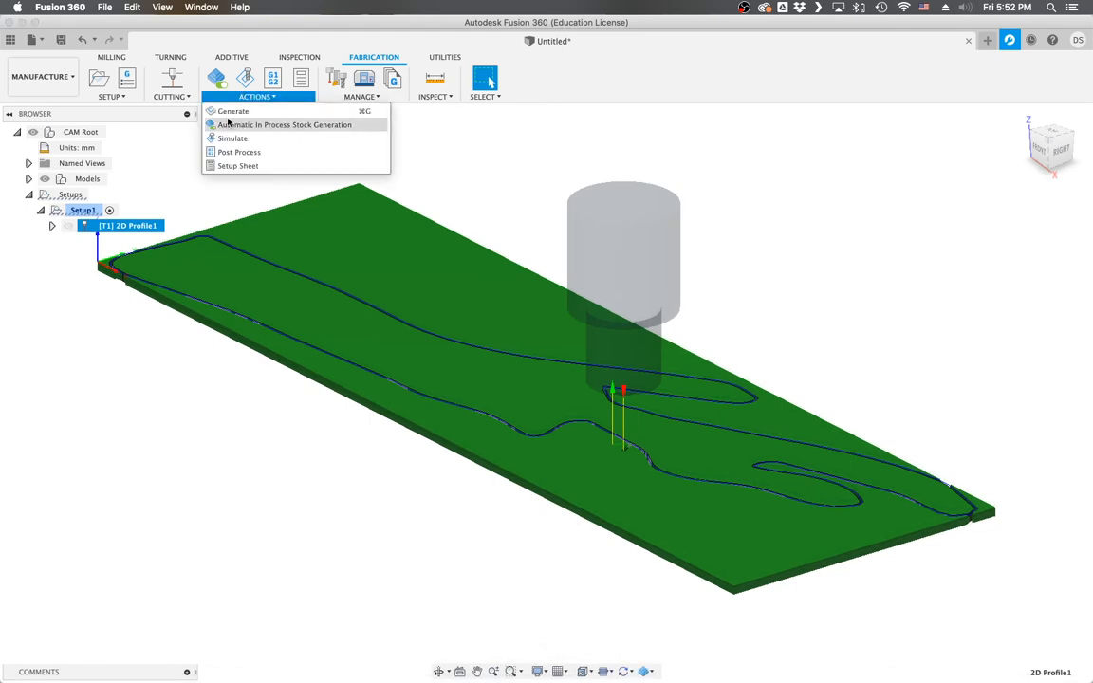
pyautogui.click(238, 152)
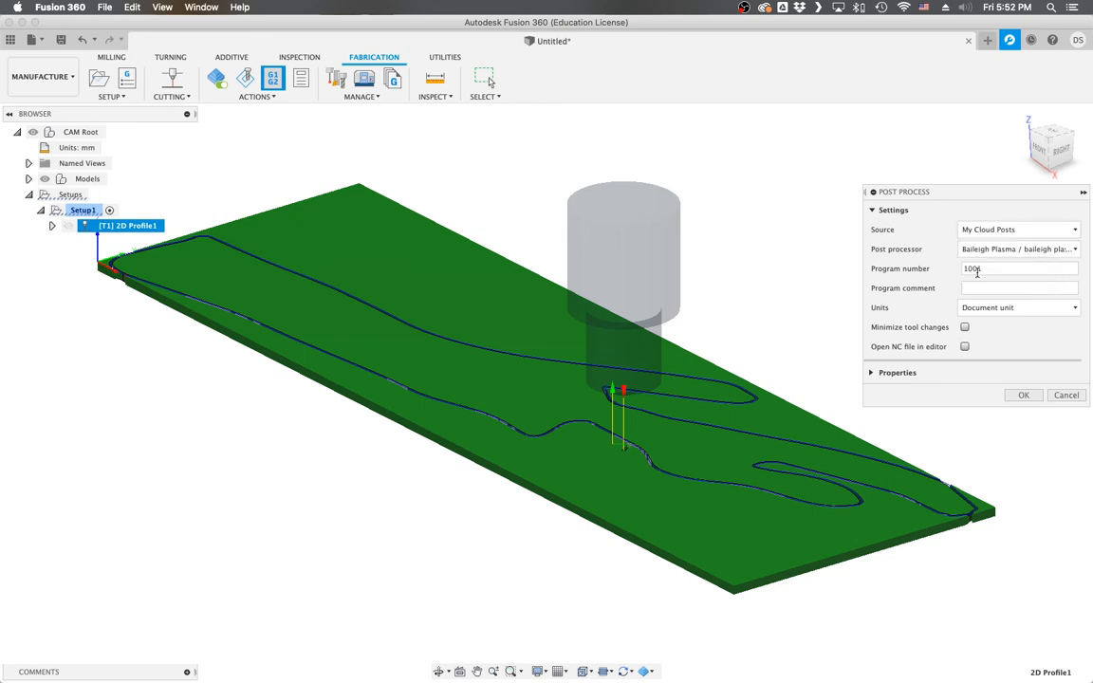
pyautogui.write('1001')
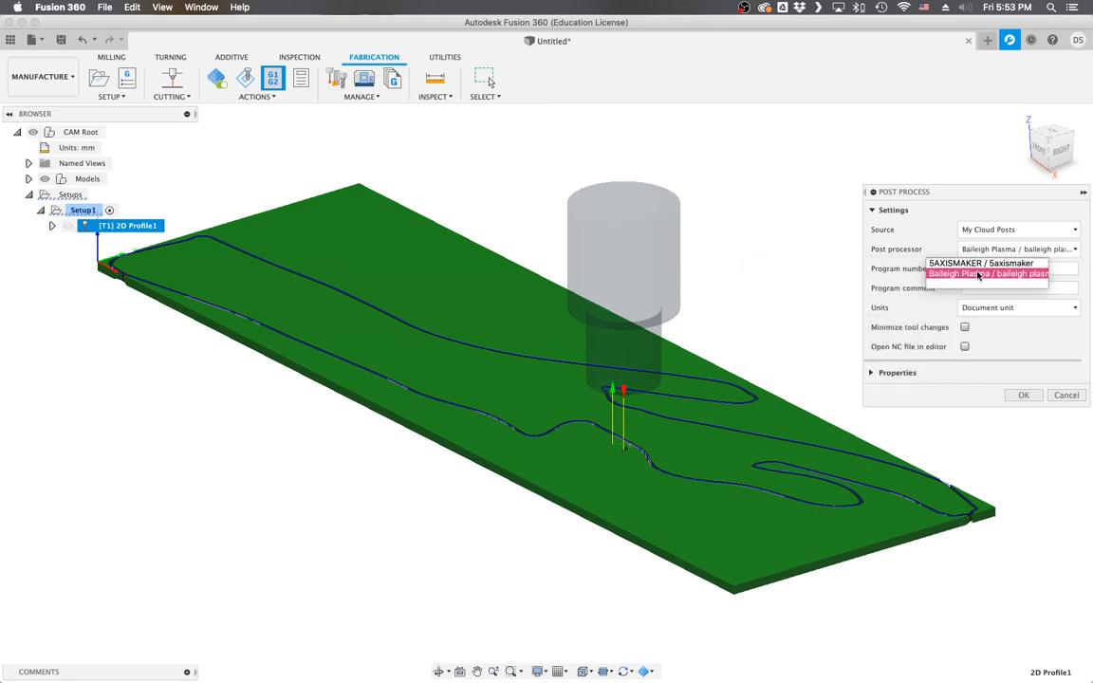
pyautogui.click(987, 275)
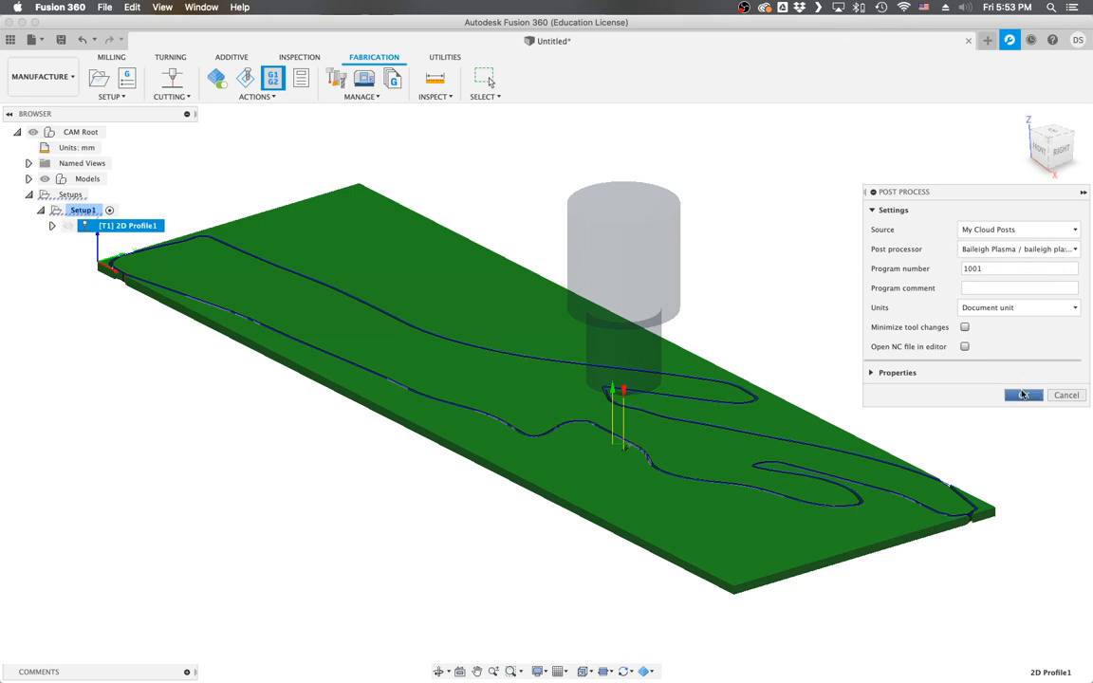
pyautogui.click(1024, 395)
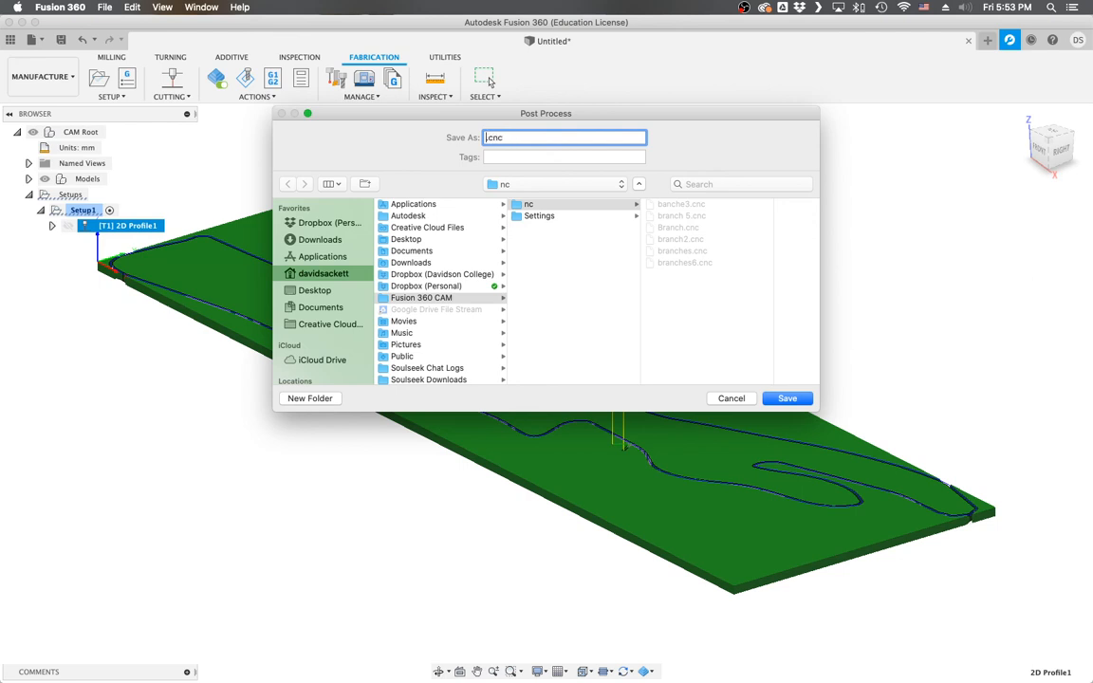
# - Save the NC program as tree.cnc in the nc folder
pyautogui.write('tree')
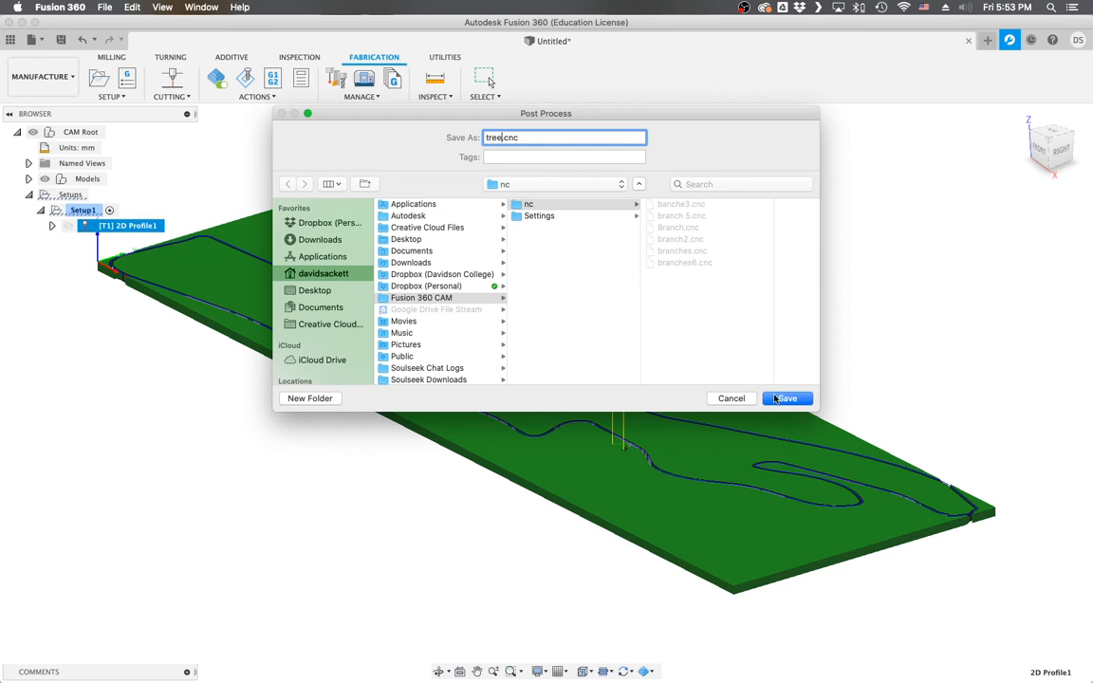
pyautogui.click(788, 398)
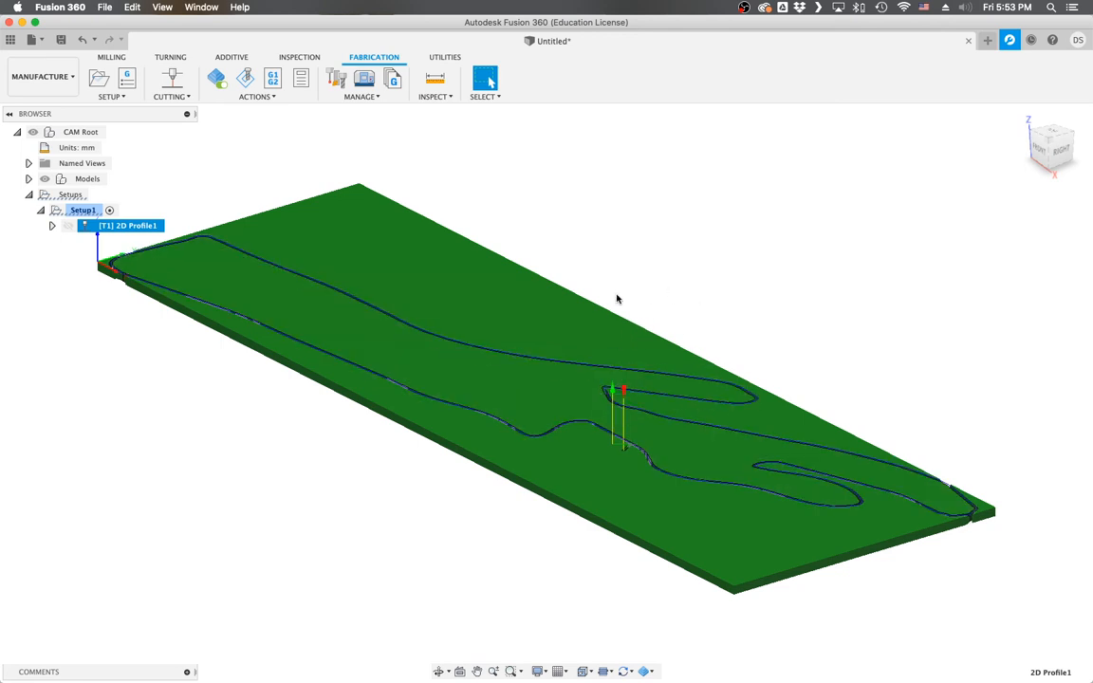
pyautogui.moveTo(624, 305)
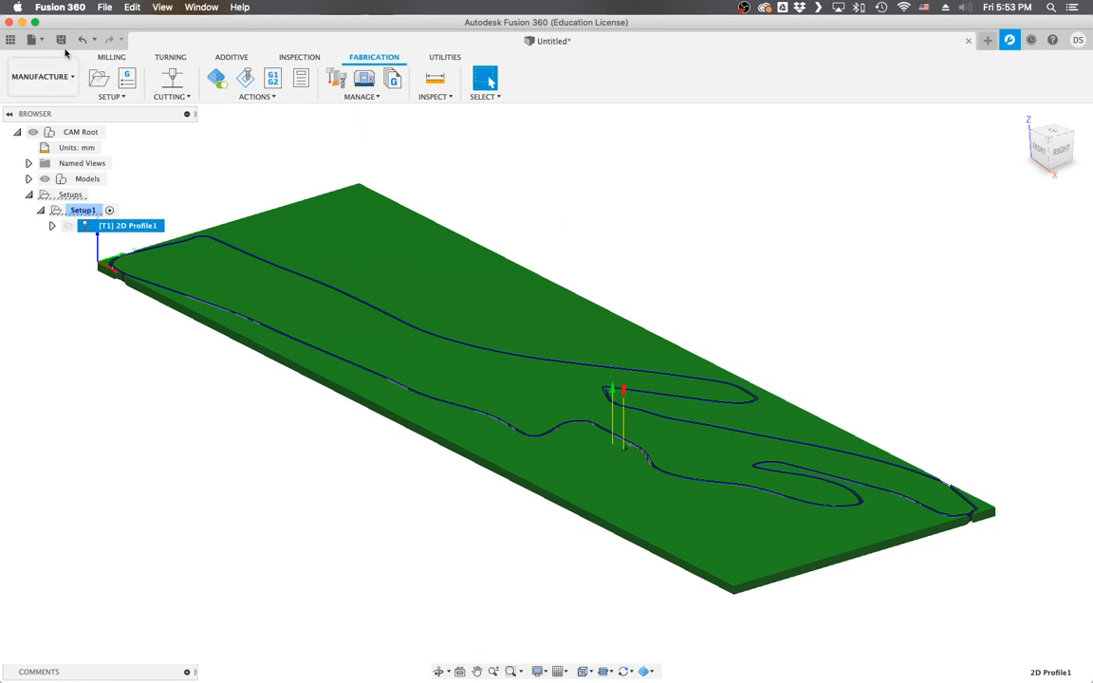
pyautogui.moveTo(61, 39)
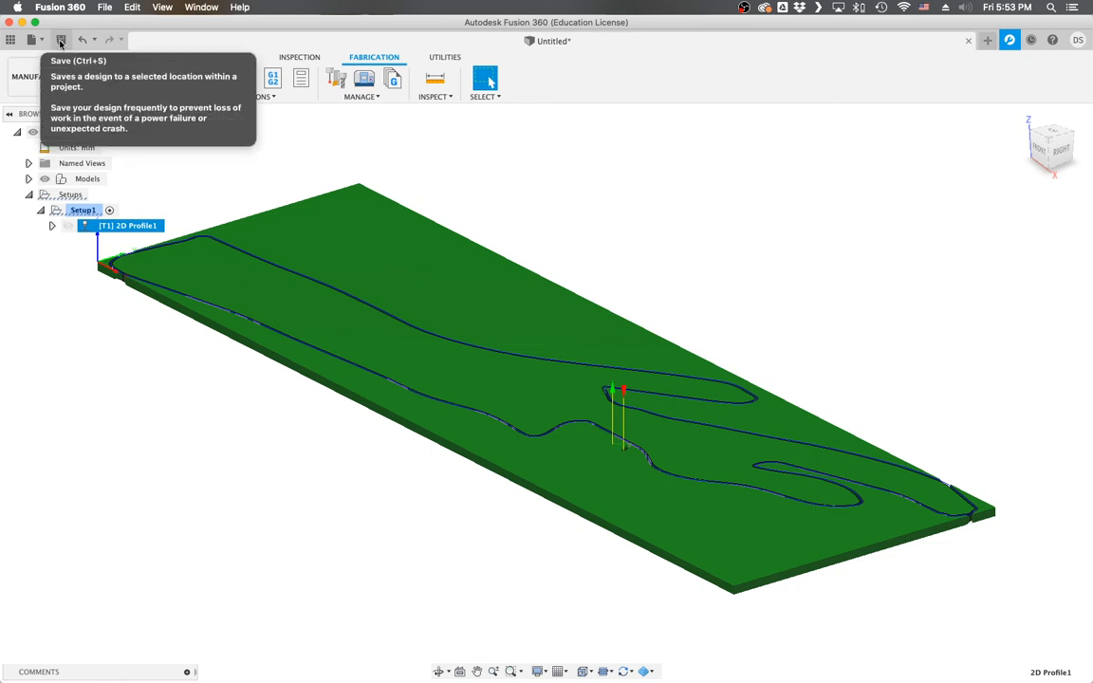
# - Save the design to the cloud as 'tree' in the OtherPeoples project
pyautogui.click(60, 39)
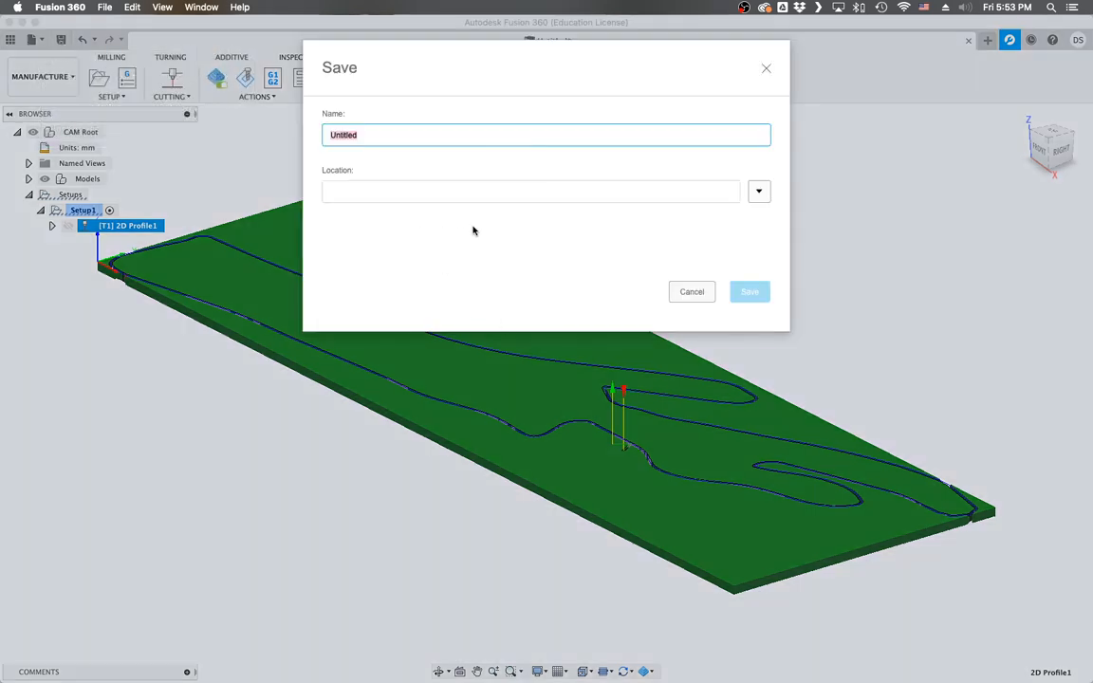
pyautogui.moveTo(592, 245)
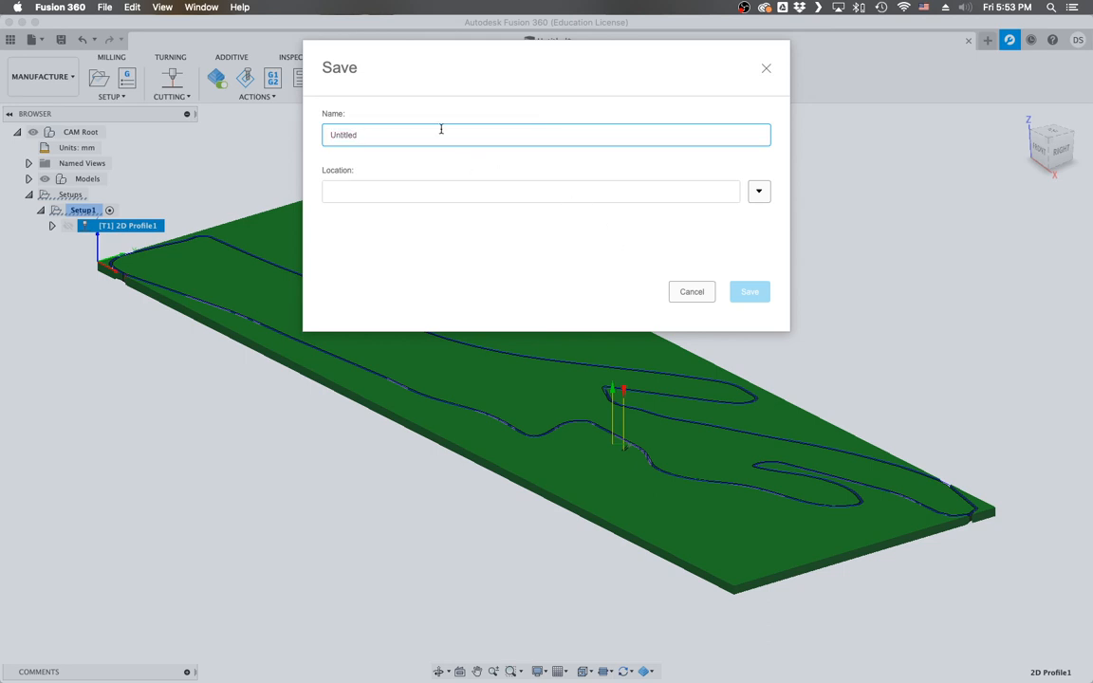
pyautogui.click(546, 135)
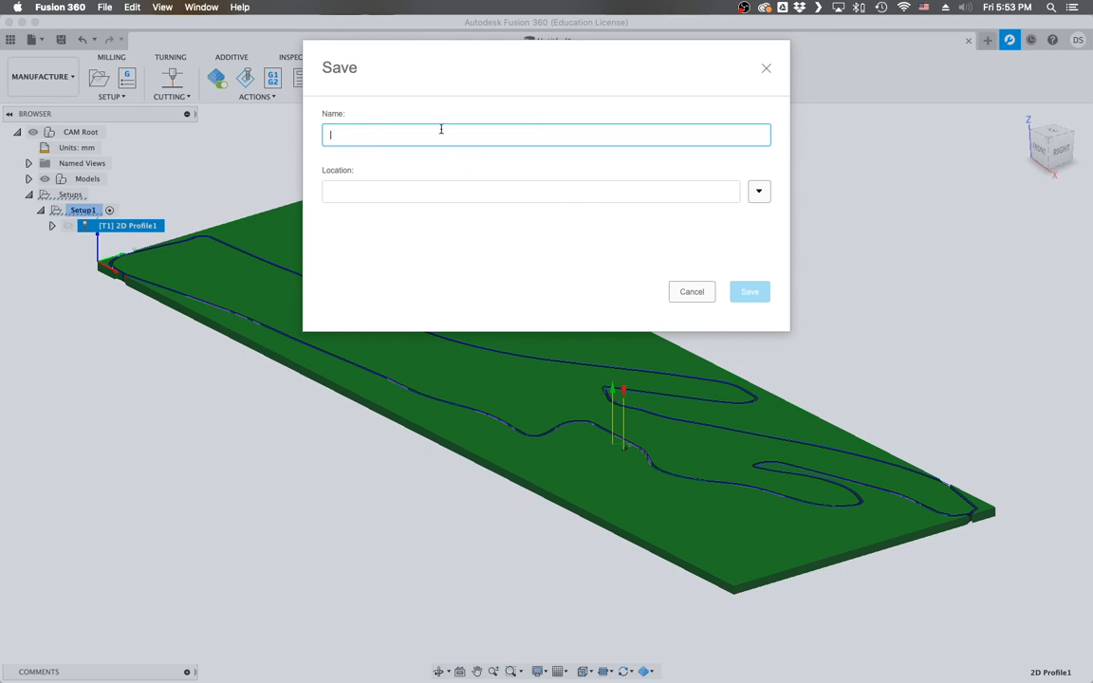
pyautogui.write('tree')
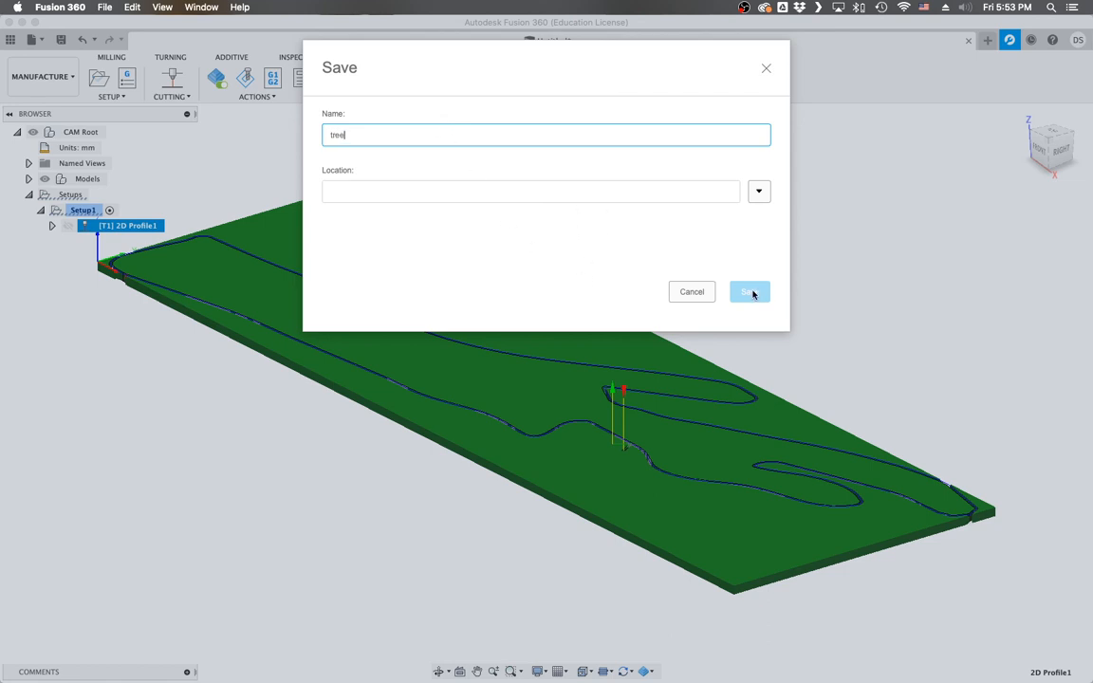
pyautogui.click(759, 191)
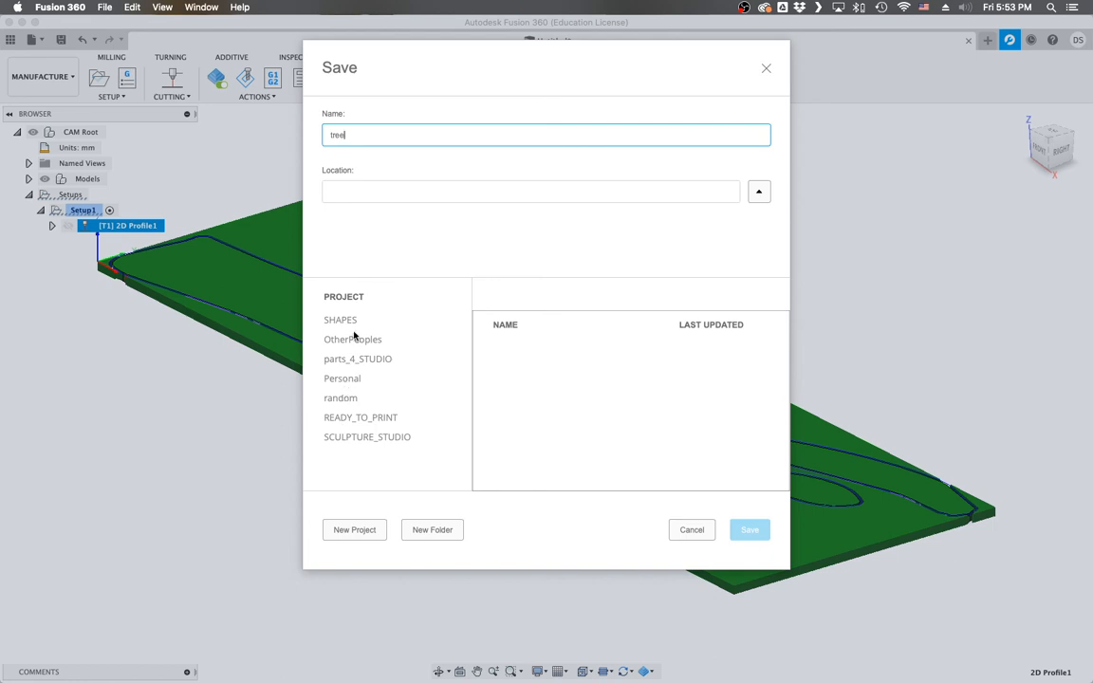
pyautogui.click(353, 339)
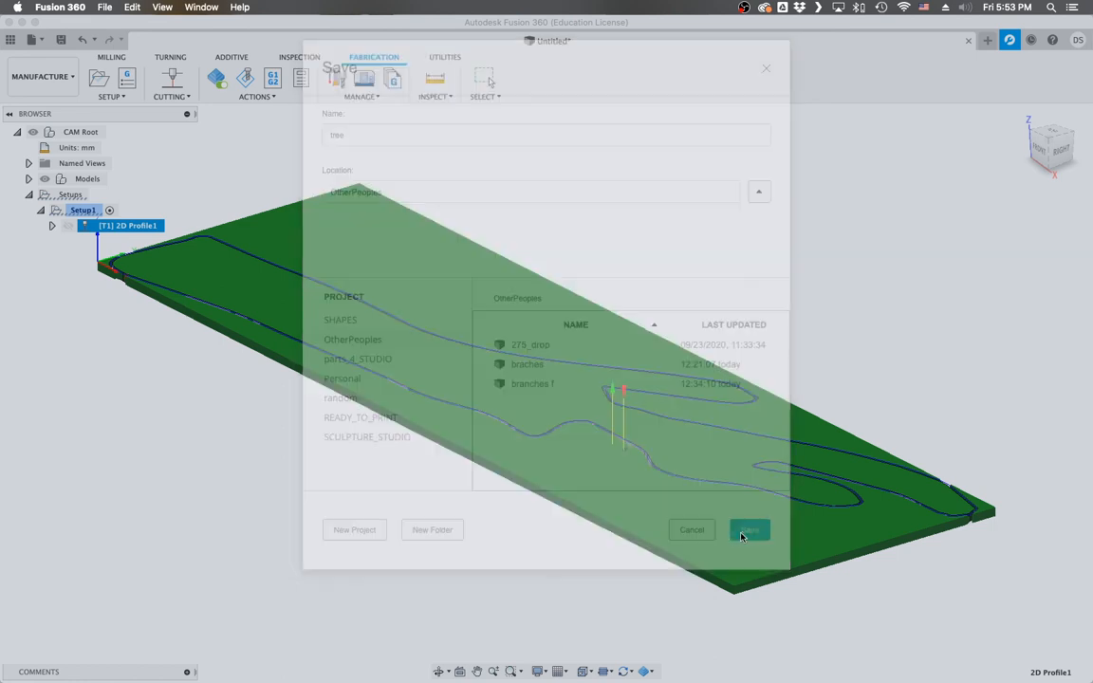